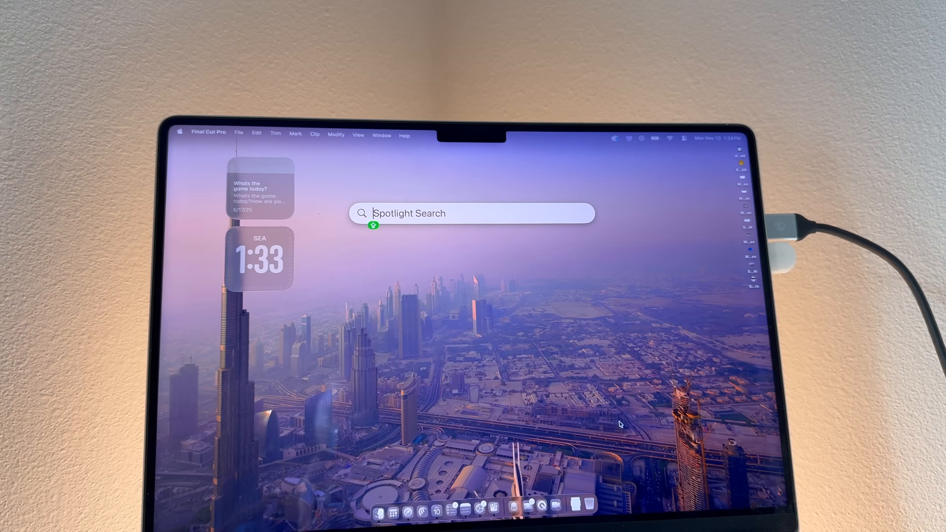
Dismiss Spotlight so the desktop wallpaper and widgets show
click(783, 75)
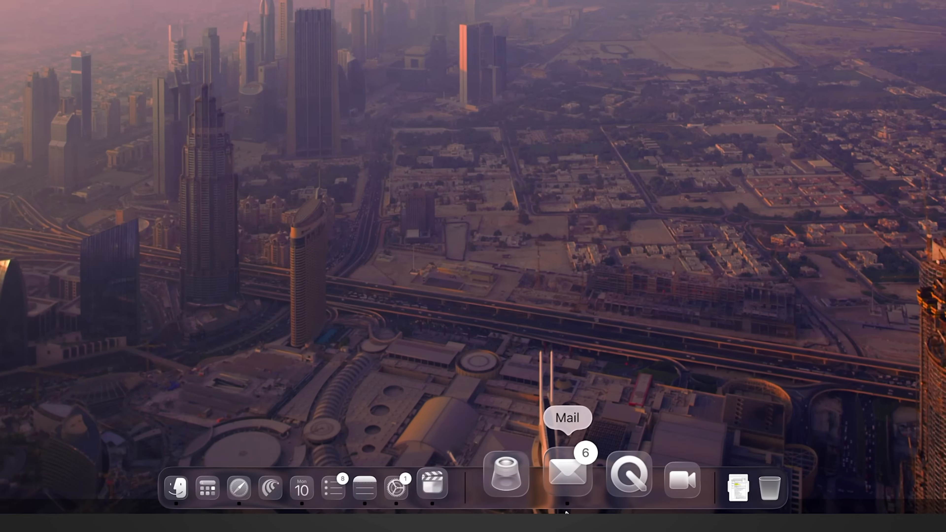
mouse_move(420, 471)
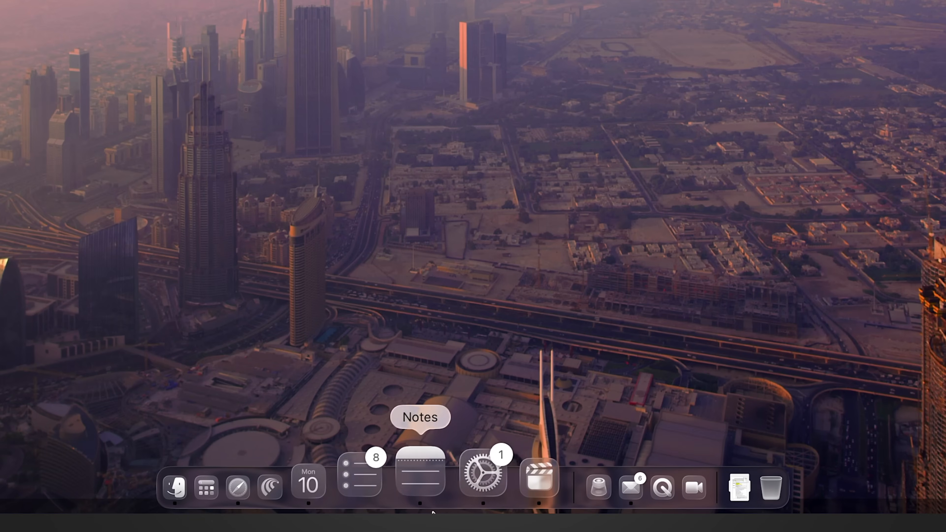
mouse_move(247, 471)
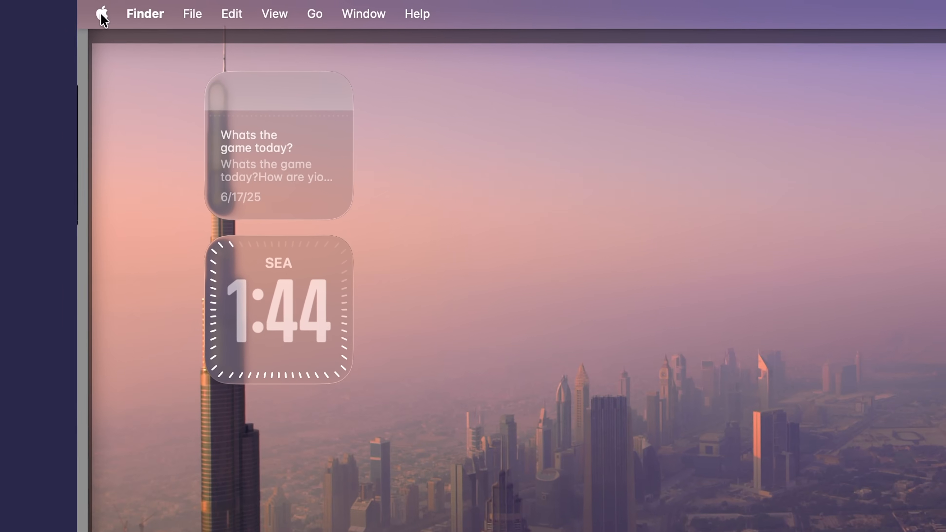
In Appearance settings, preview the Default, Dark, Clear and Tinted icon & widget styles
click(102, 14)
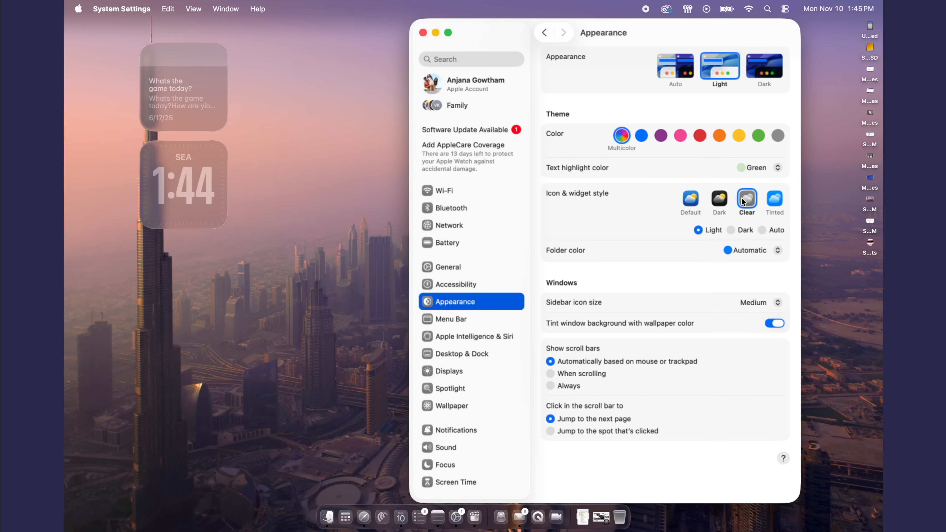
click(689, 199)
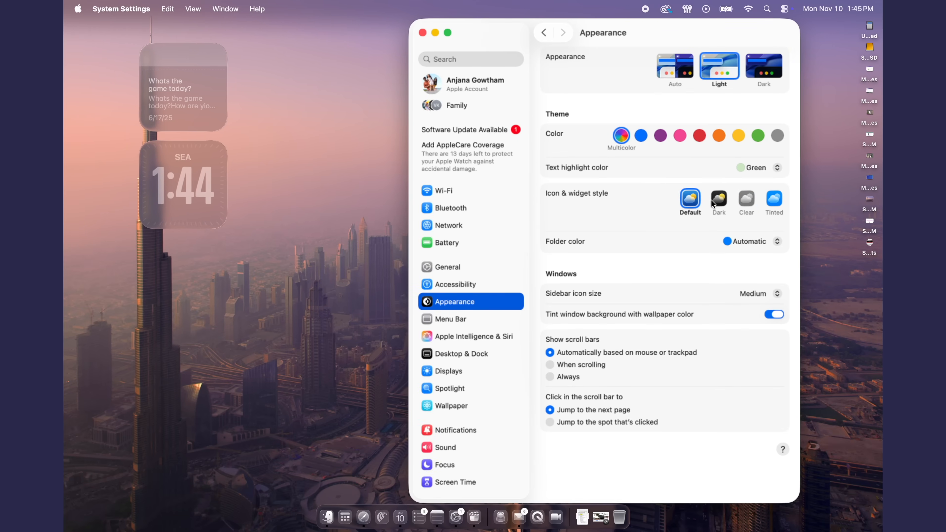
click(719, 201)
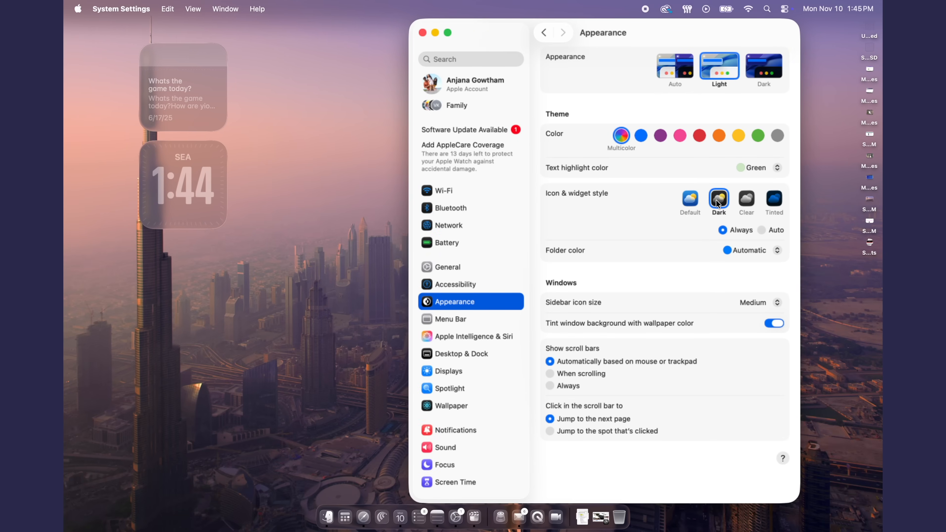
click(747, 200)
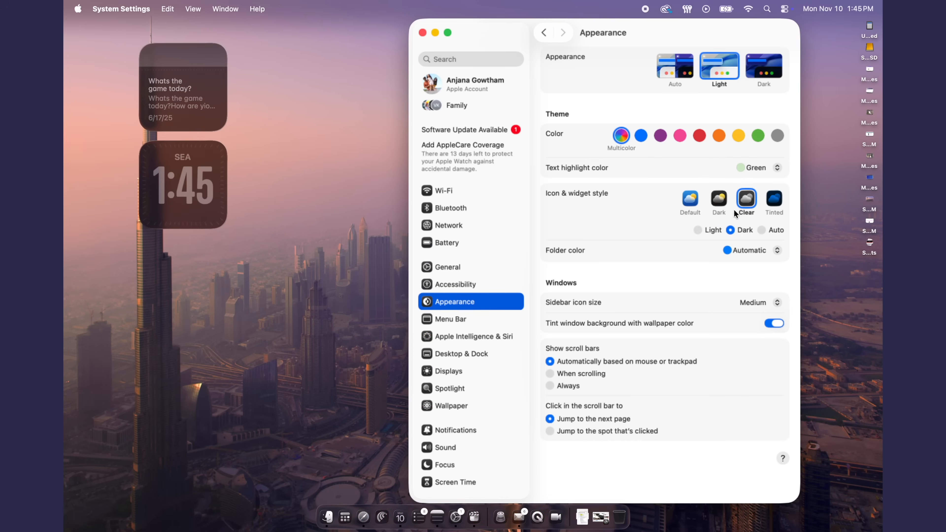
click(774, 200)
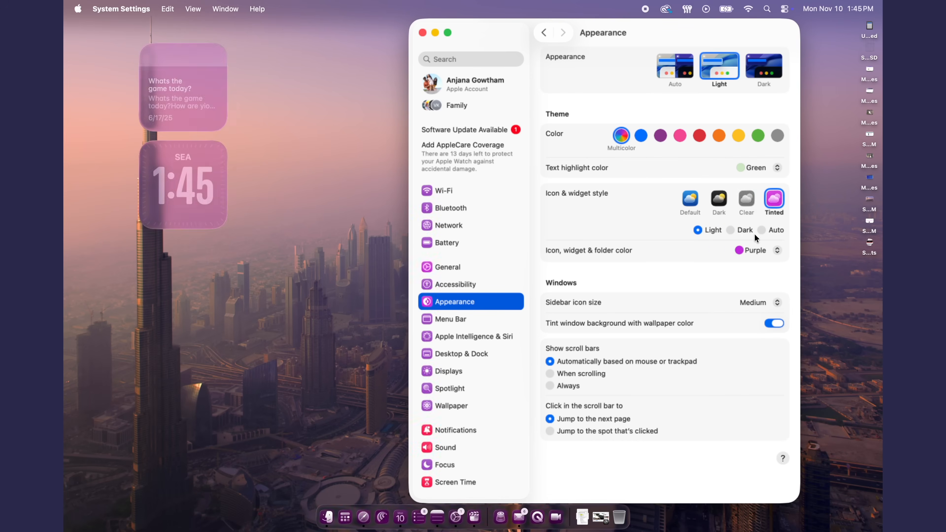
click(747, 200)
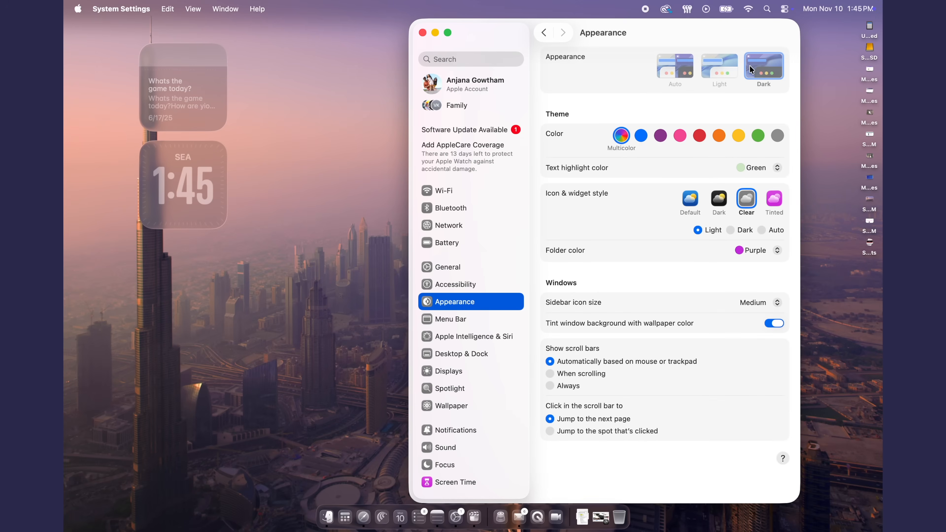
click(763, 67)
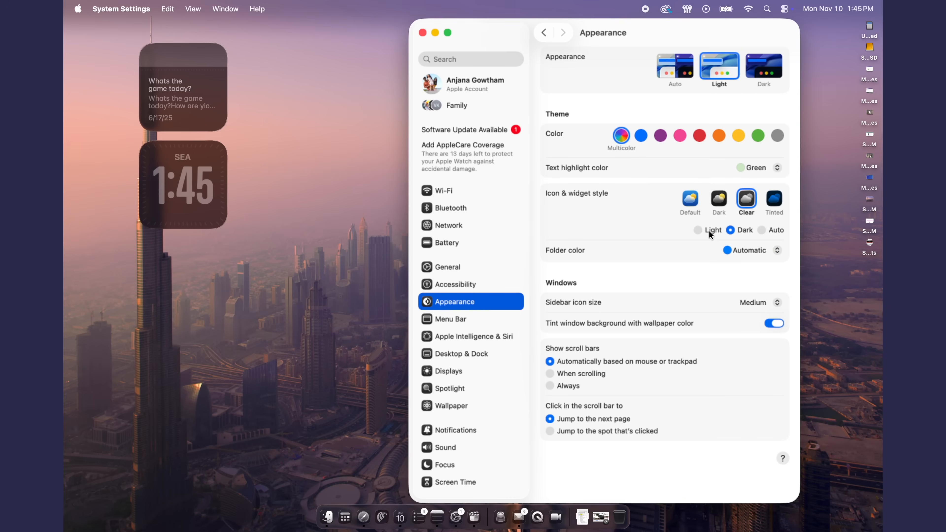
Choose the Tinted style and change its tint color from red to purple
click(774, 200)
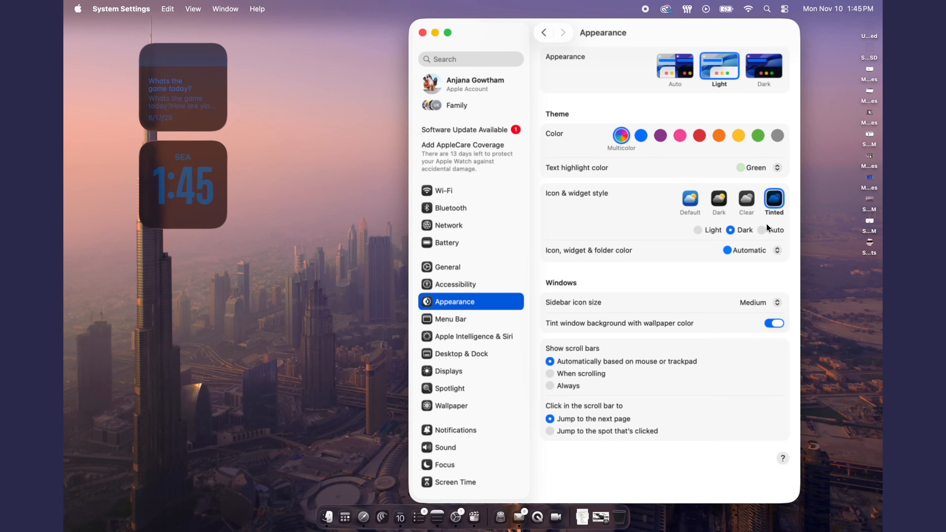
click(753, 250)
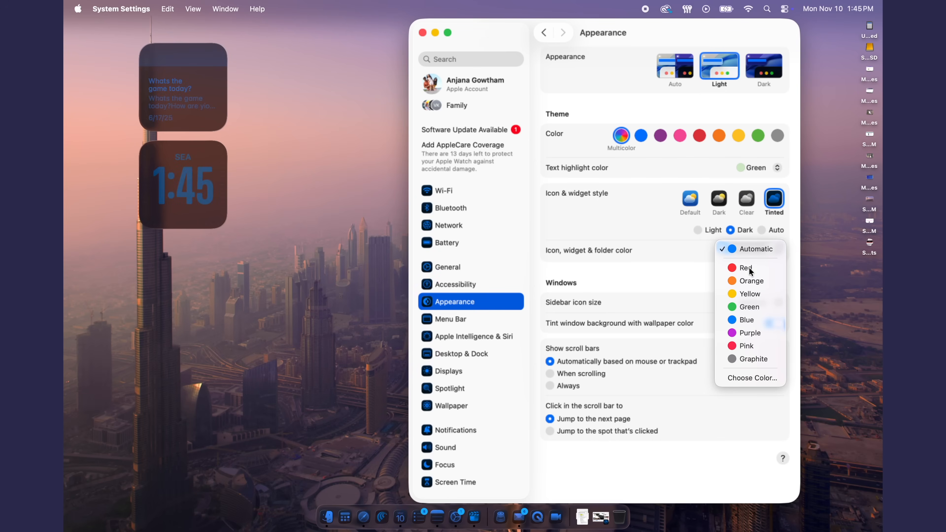
click(747, 268)
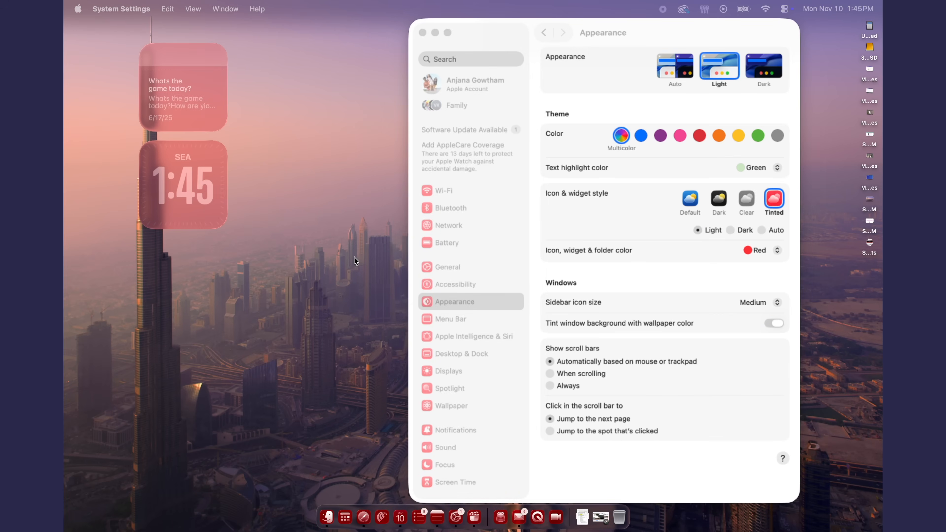
click(761, 250)
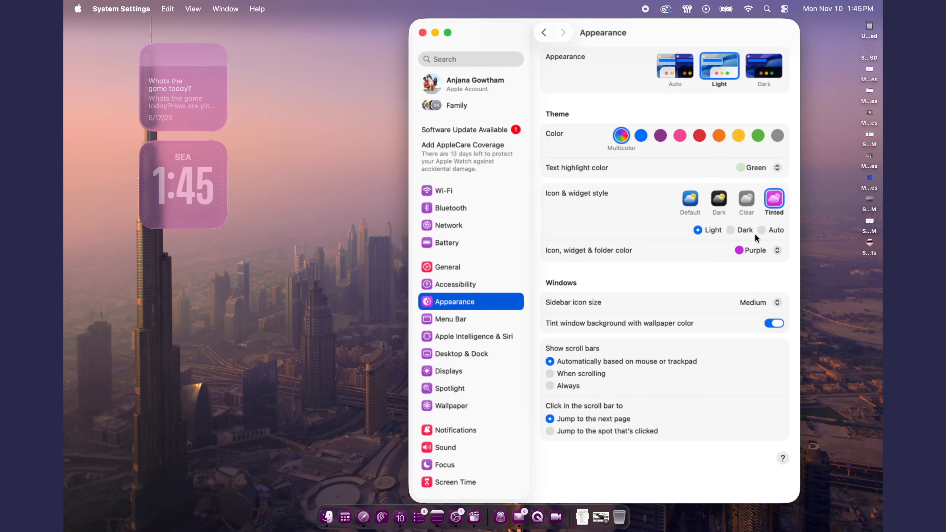
click(747, 201)
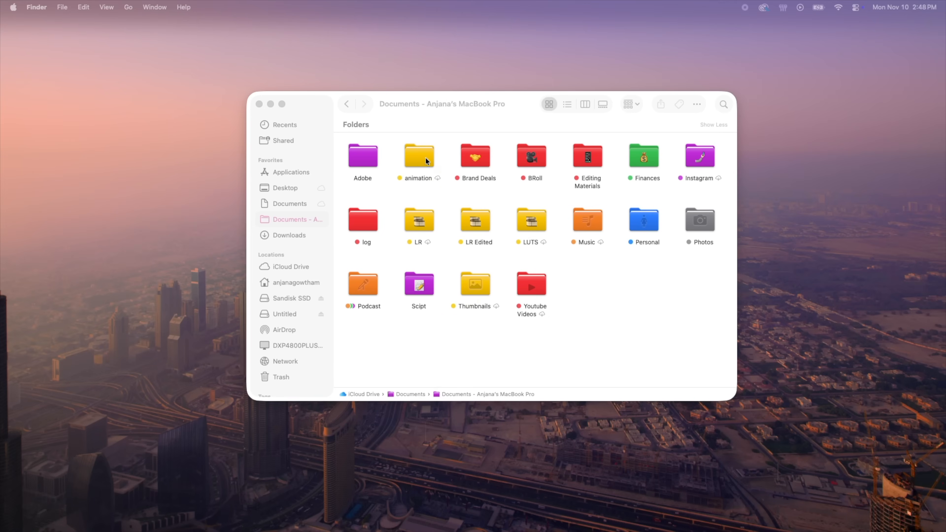
Tag the animation folder red and start customizing its folder icon
right_click(419, 156)
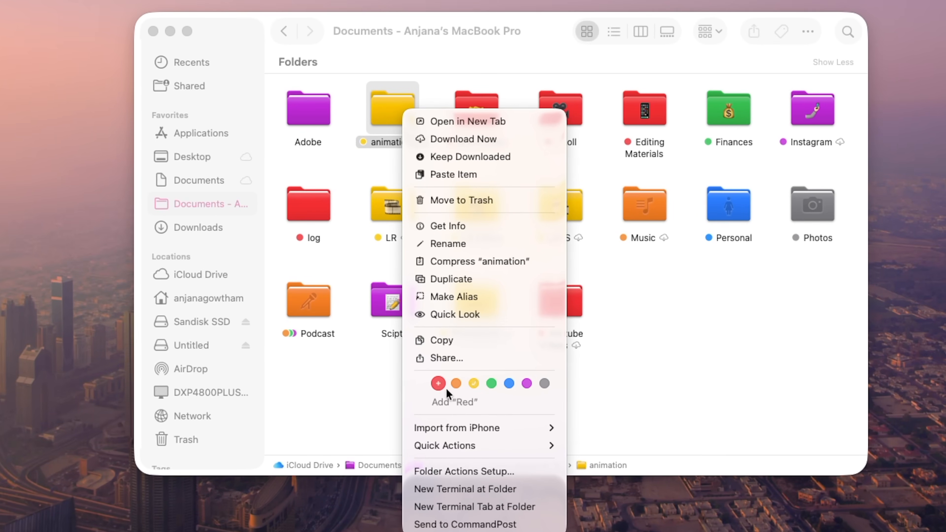
click(439, 384)
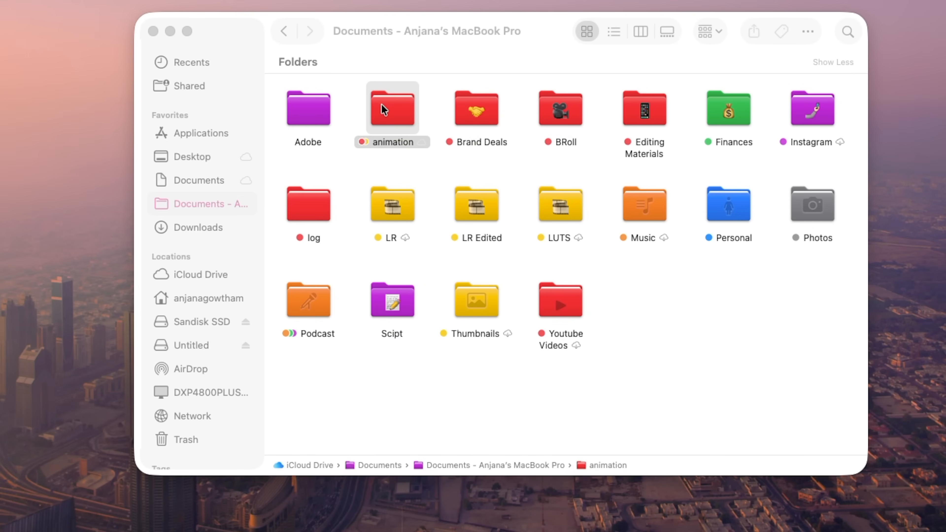
right_click(391, 109)
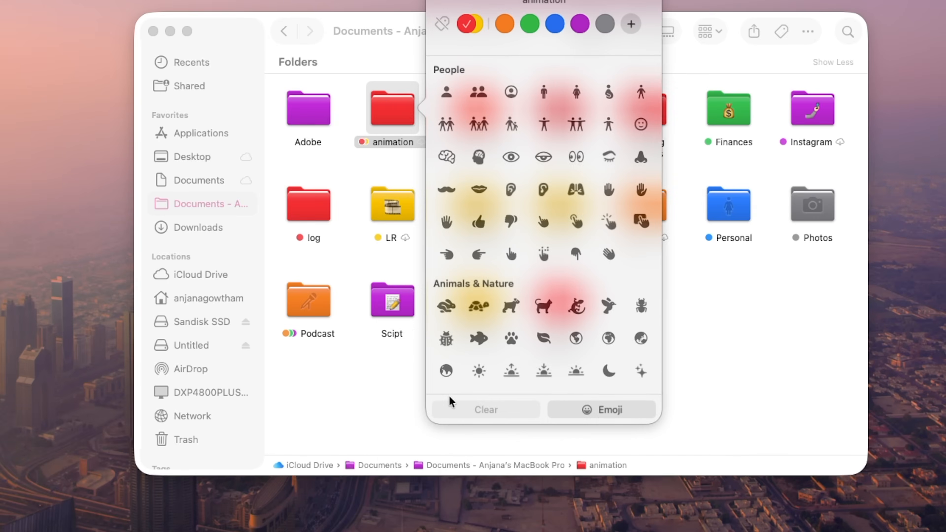
mouse_move(595, 392)
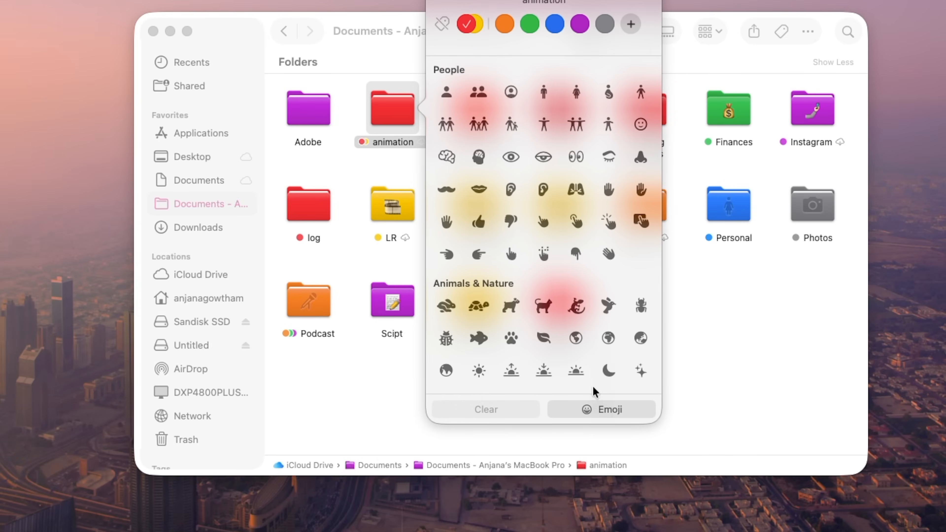
Switch the folder icon picker to Emoji and search for 'gra'
scroll(down, 3)
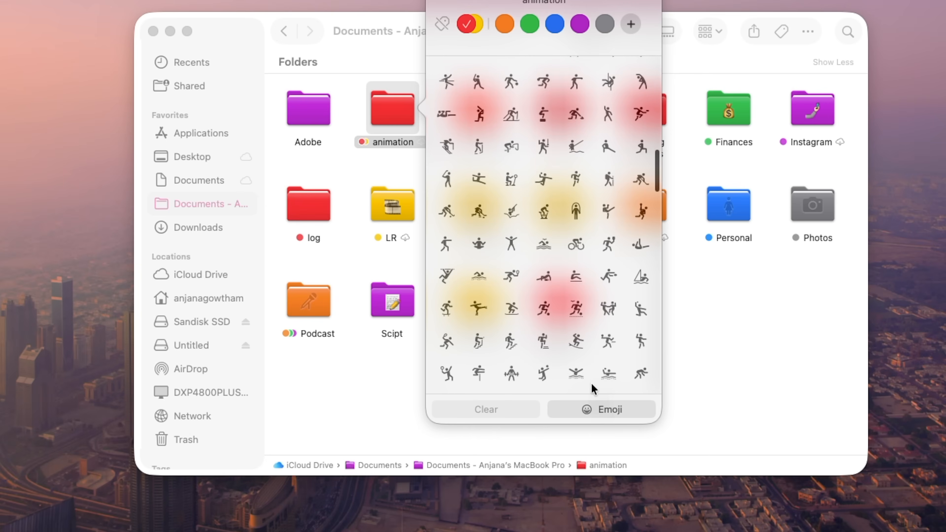
scroll(down, 3)
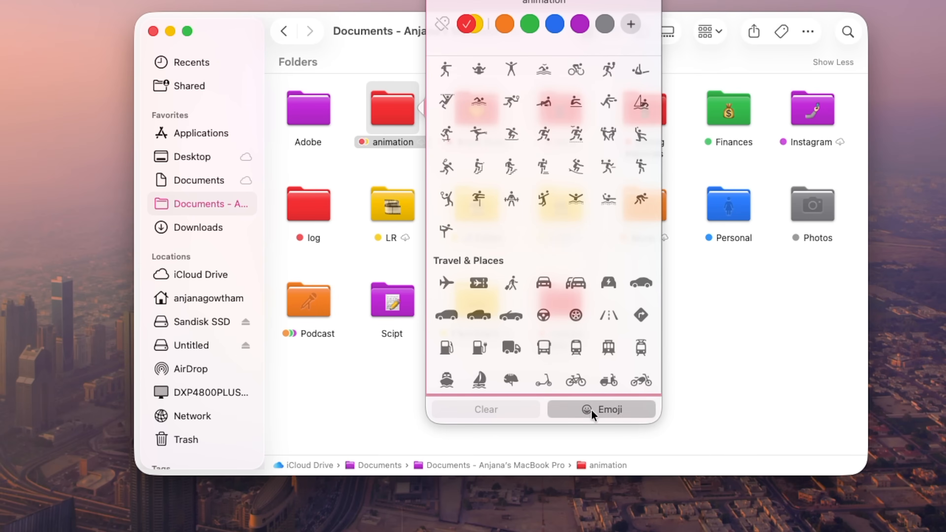
click(600, 409)
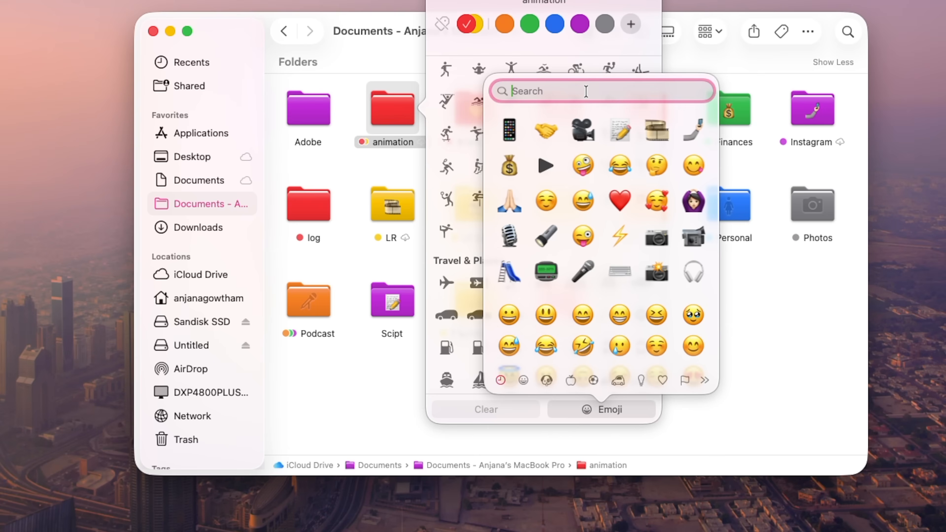
text(gra)
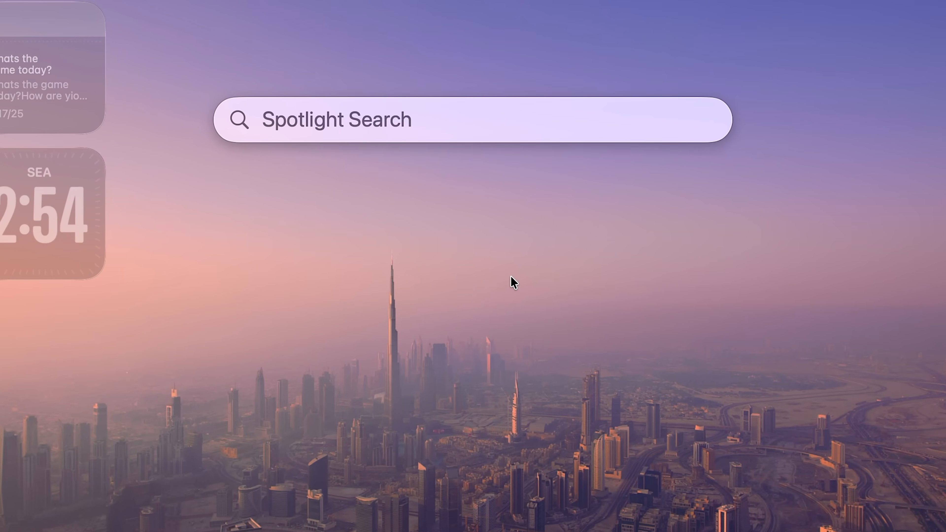
Search Spotlight for 'safari' and try the Files, Actions and Clipboard category filters
text(safari)
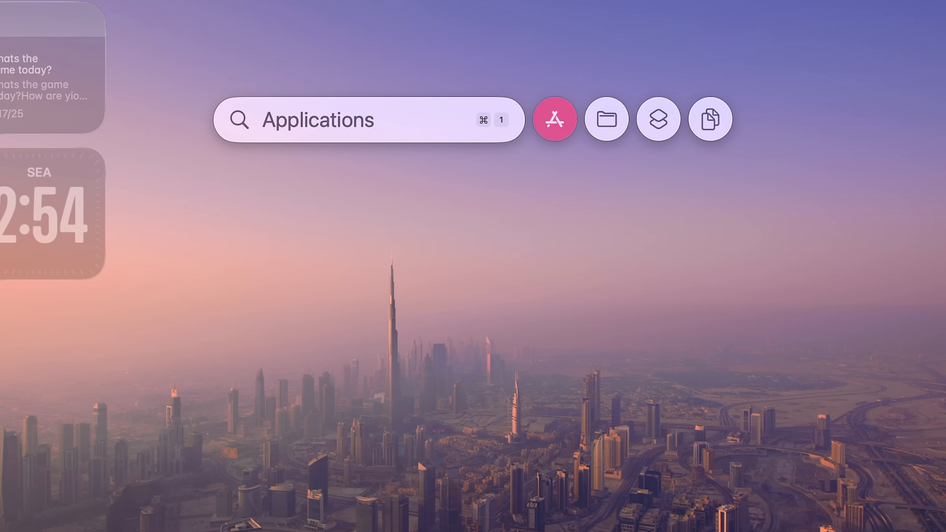
click(607, 118)
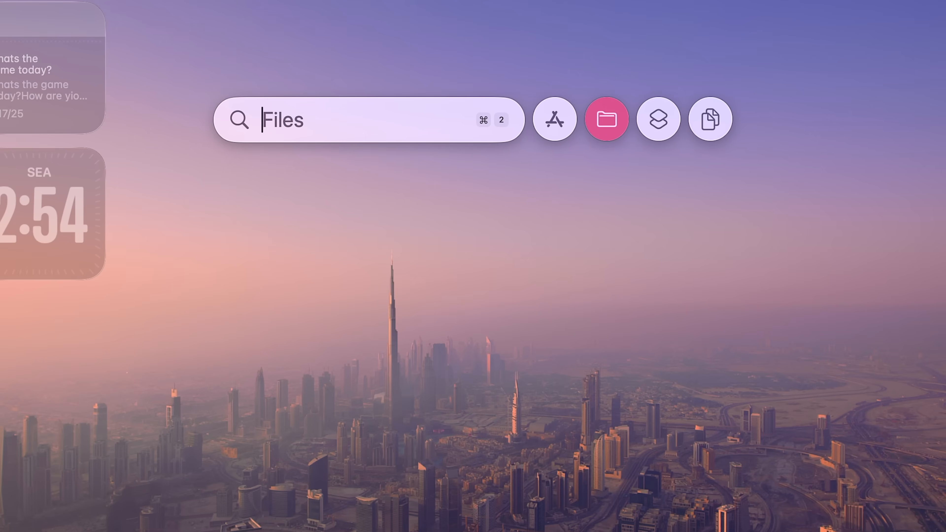
mouse_move(540, 255)
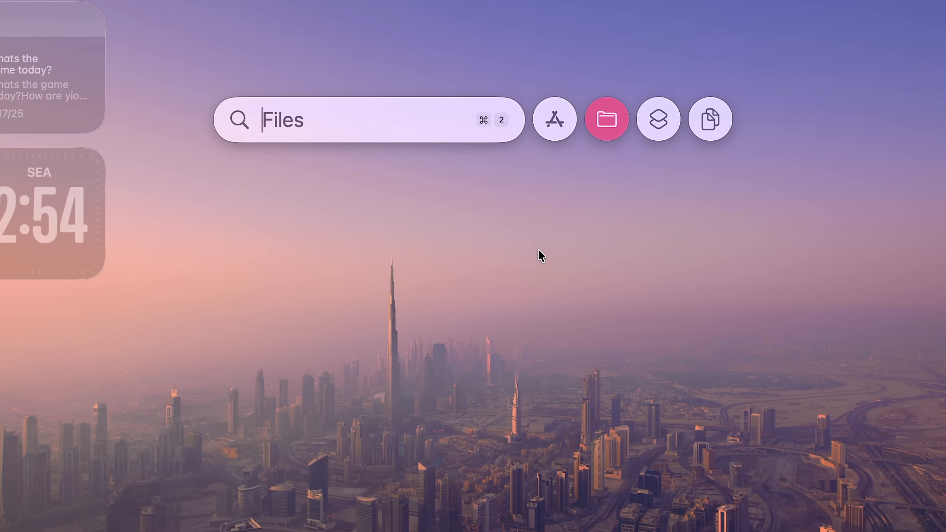
click(658, 119)
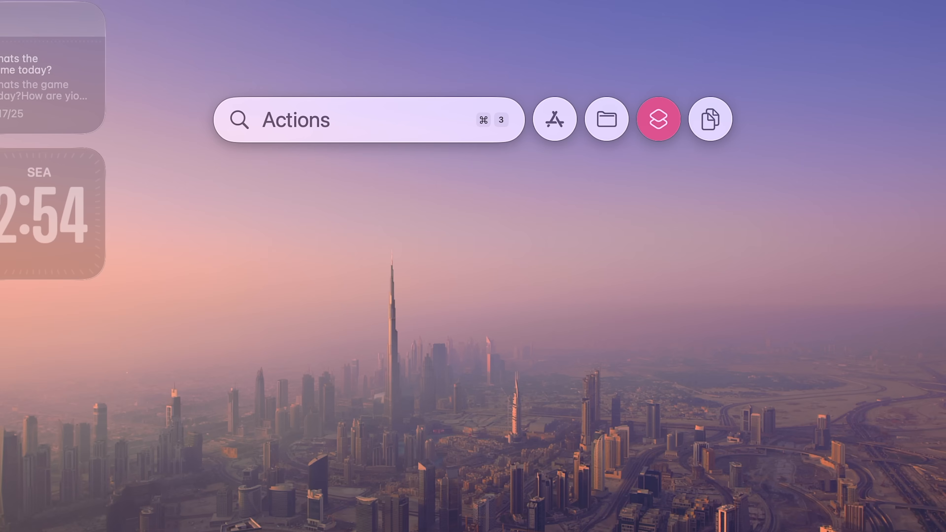
click(710, 119)
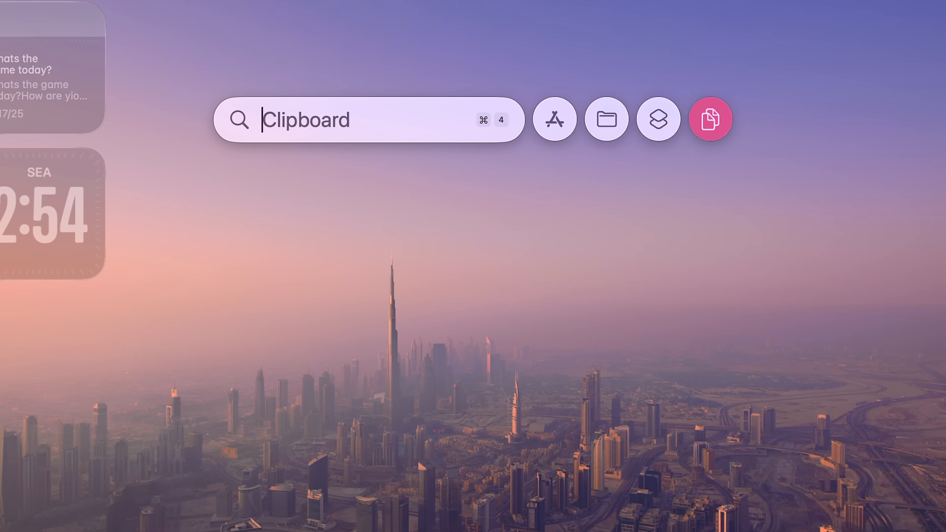
Switch Spotlight to Actions and show the suggested quick actions list
click(658, 118)
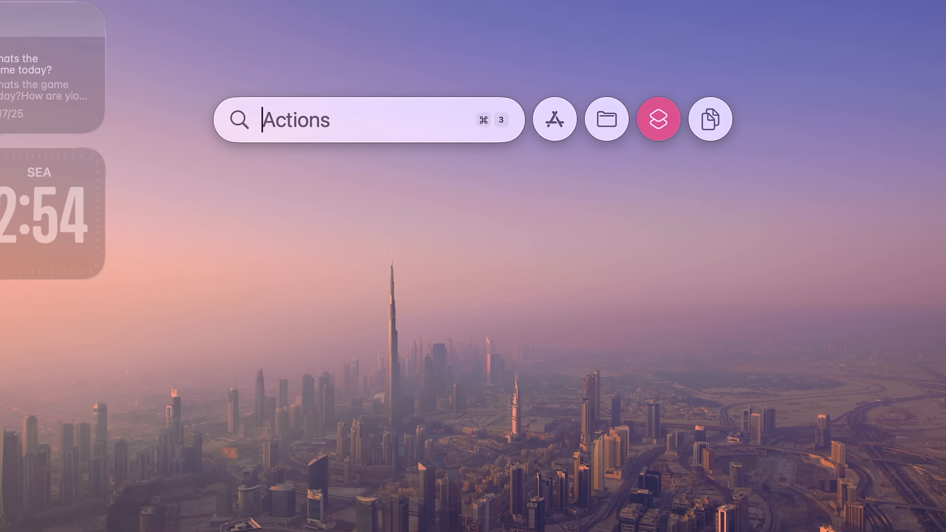
click(658, 118)
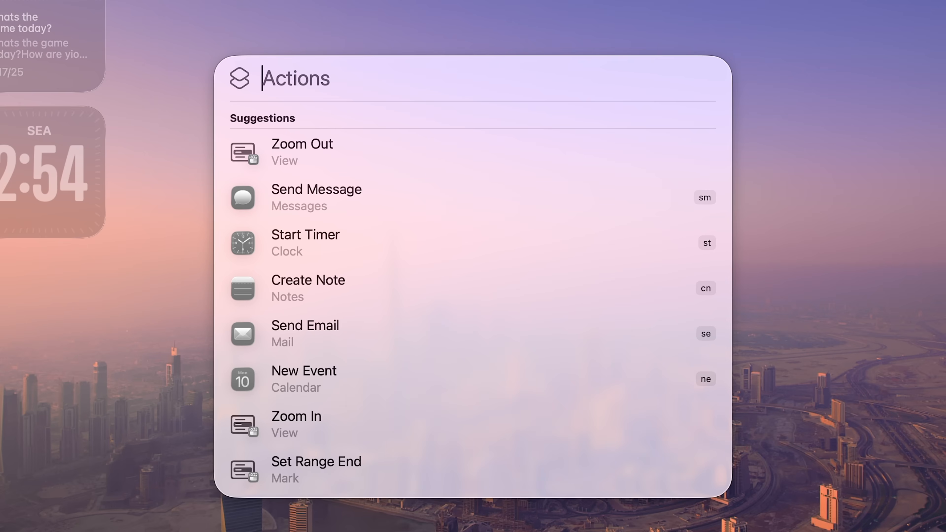
mouse_move(341, 204)
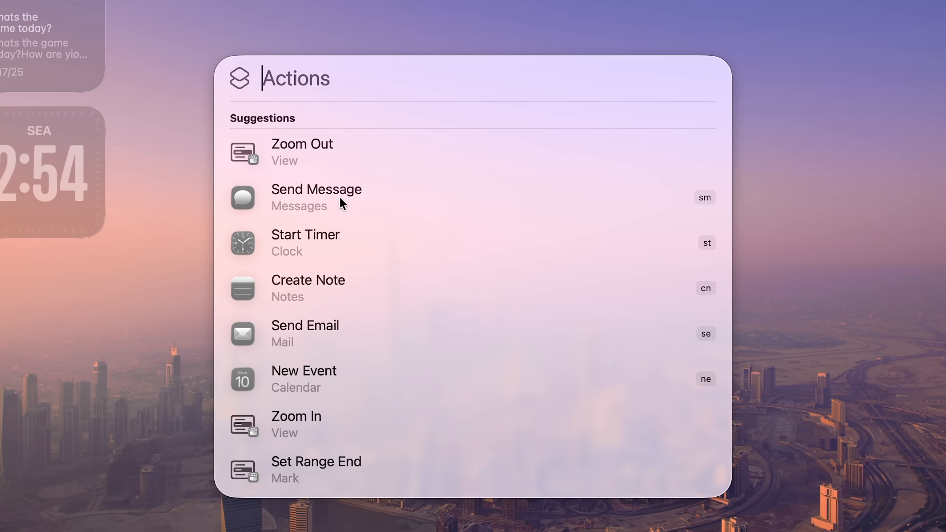
mouse_move(319, 303)
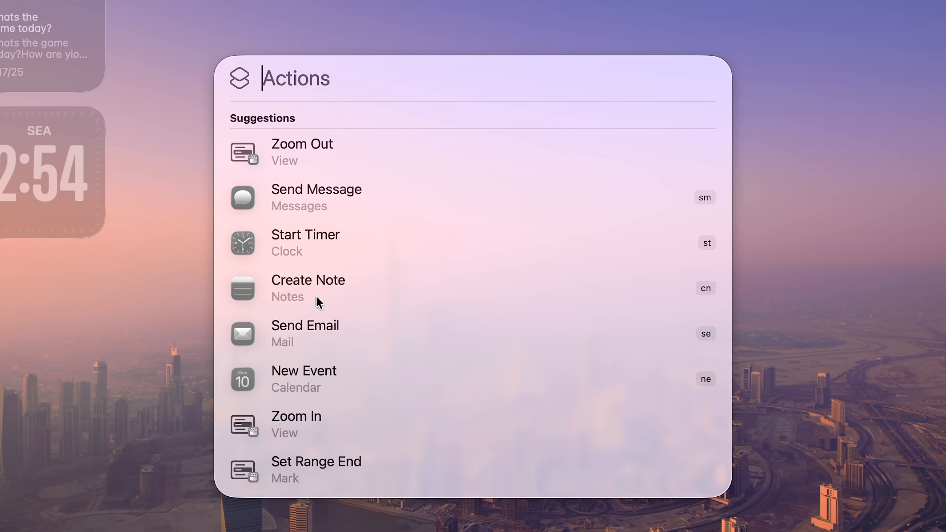
mouse_move(323, 352)
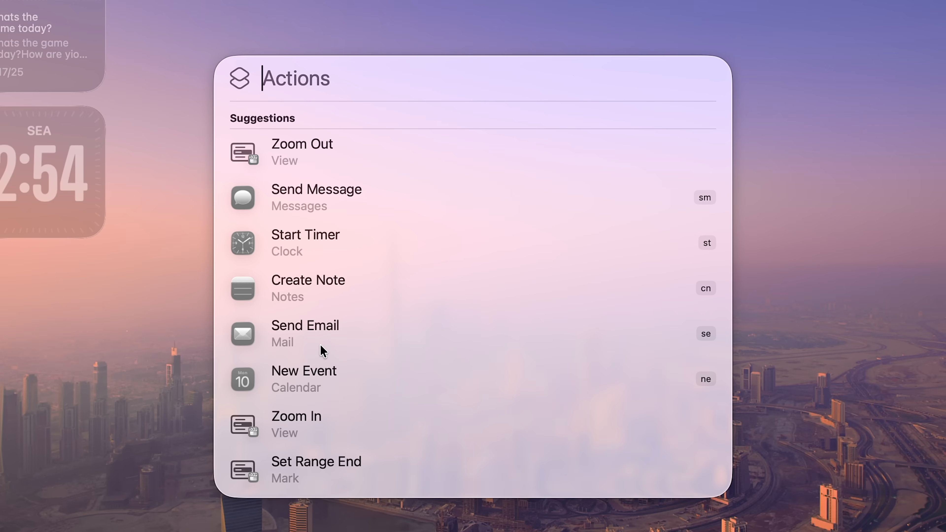
mouse_move(365, 414)
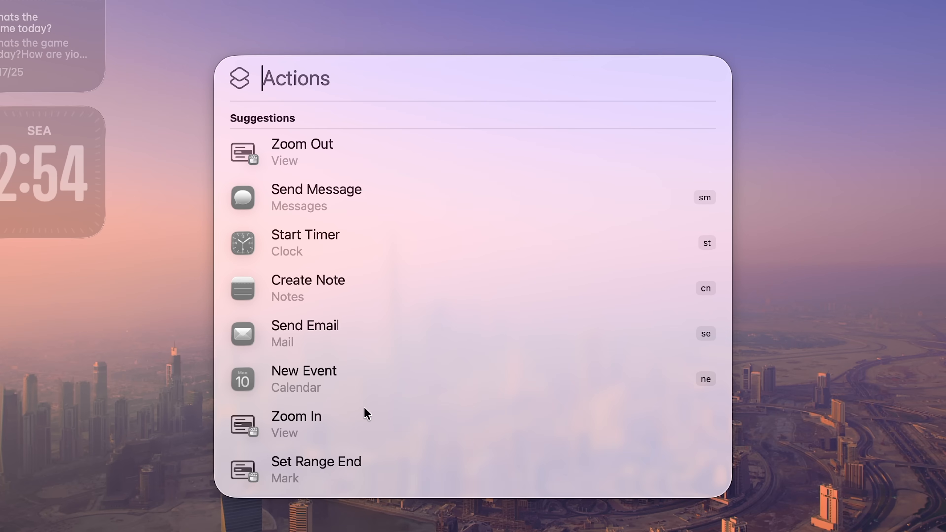
click(316, 197)
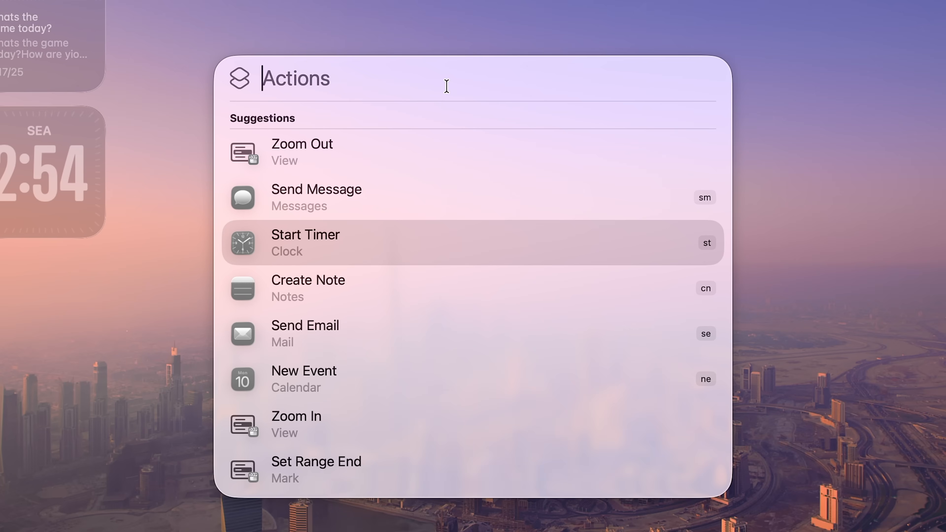
Draft a Send Email action with subject 'Birthday Party' and an outlook.com recipient
click(317, 188)
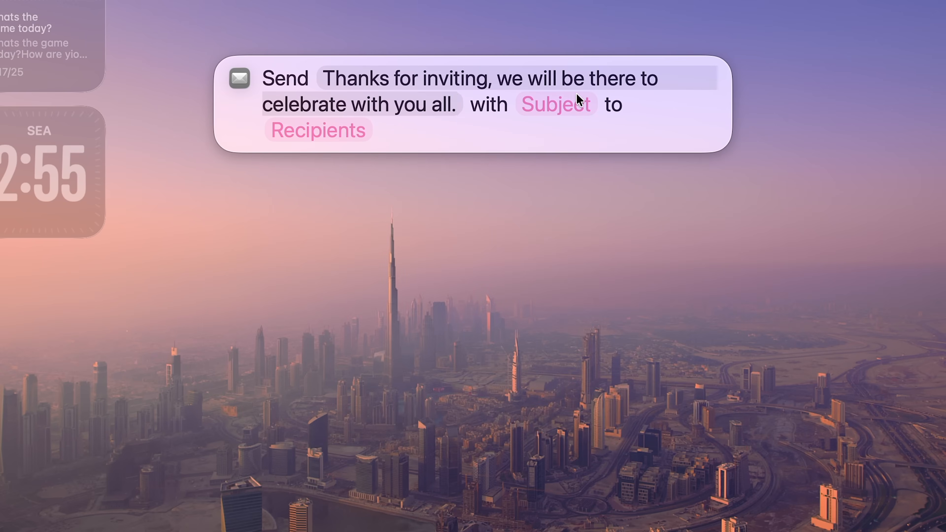
text(Birthday Party)
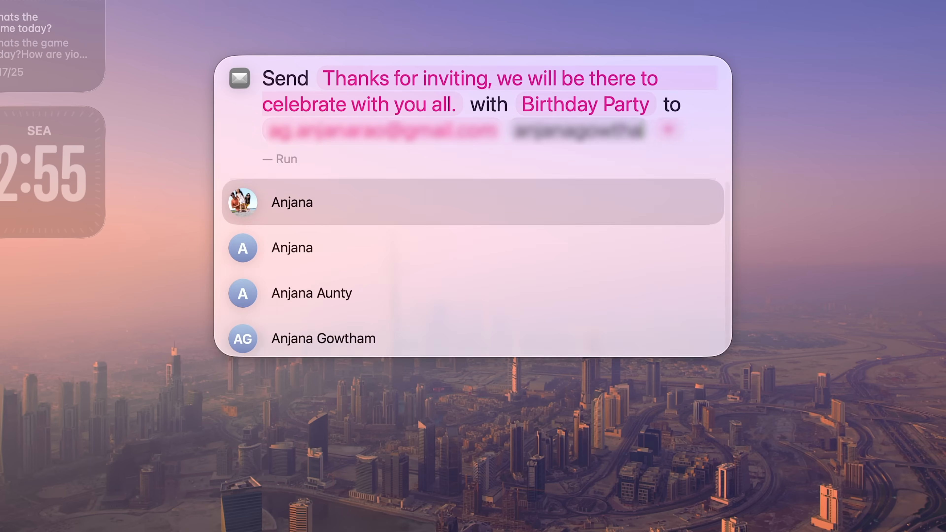
text(ook.com)
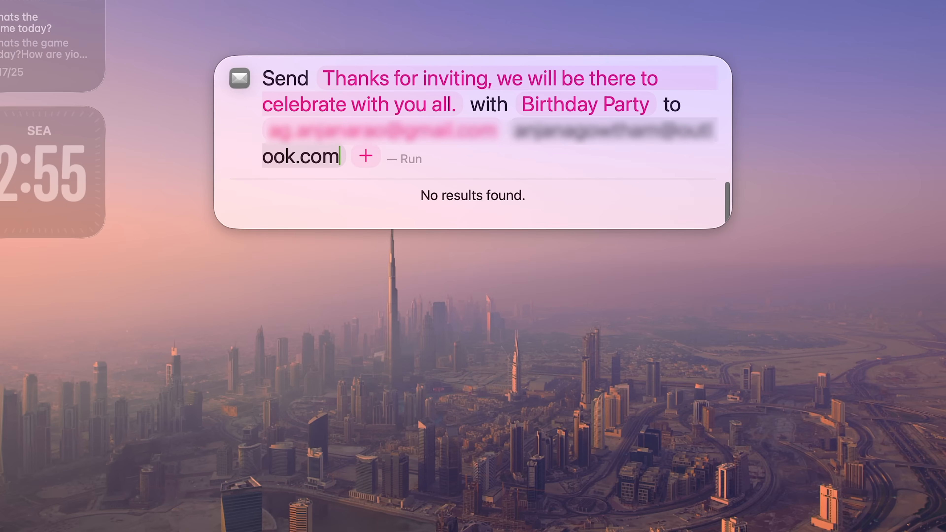
Use the sm quick key to message 'jaan' and cn to create a 'Tips & Tricks' note
text(sm)
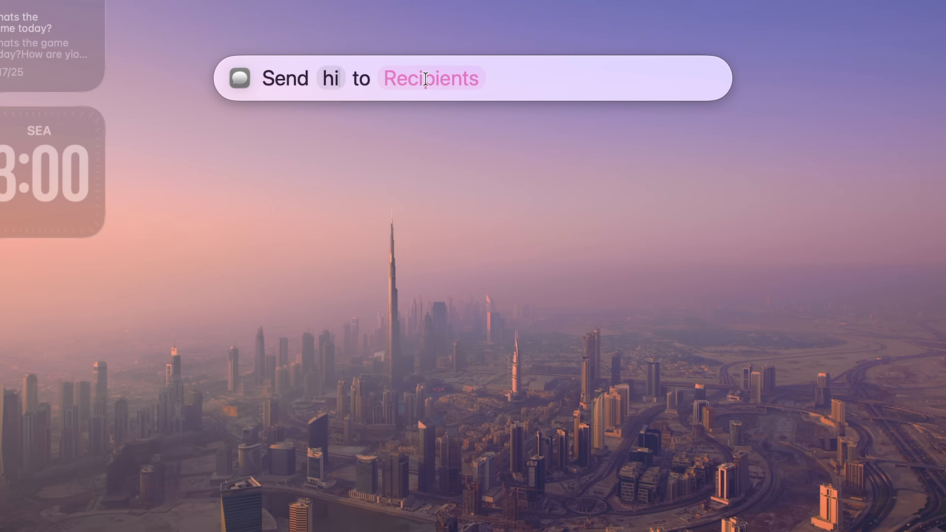
text(jaan)
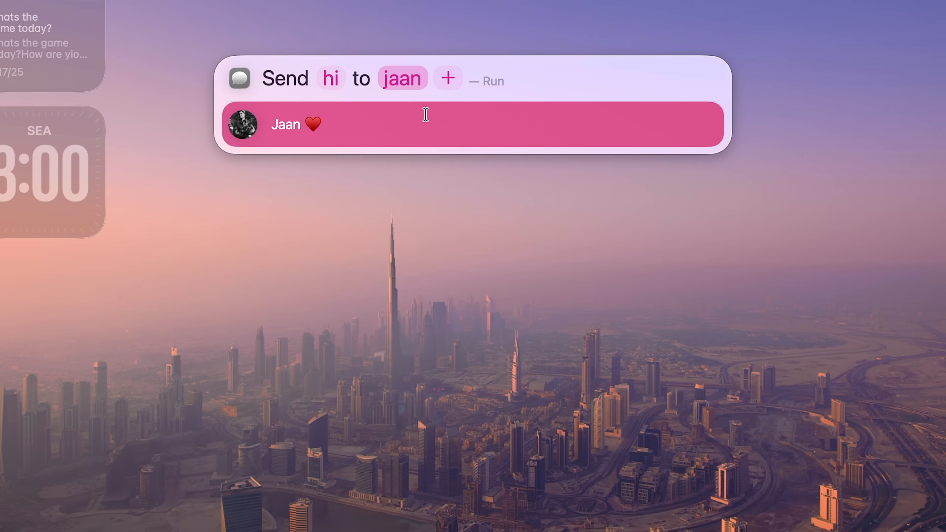
text(cn)
text(MacBook)
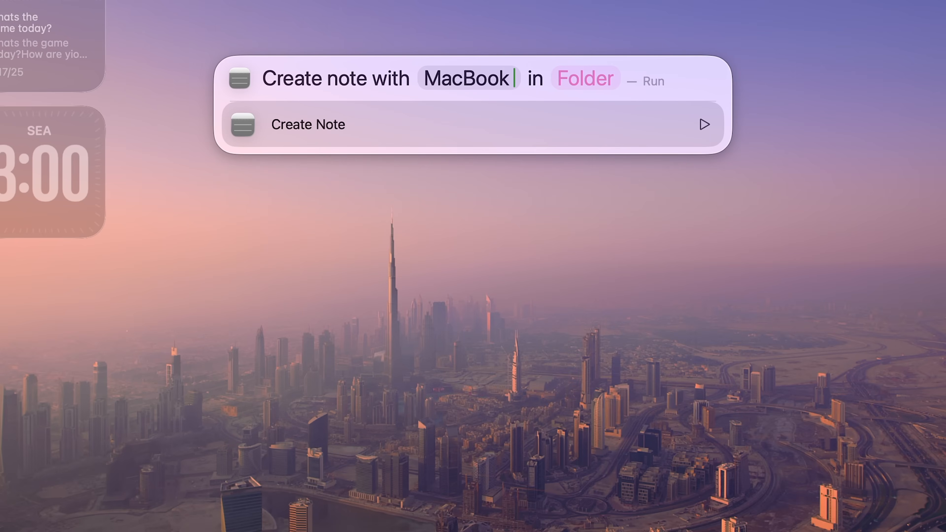
text(Tips & Tricks)
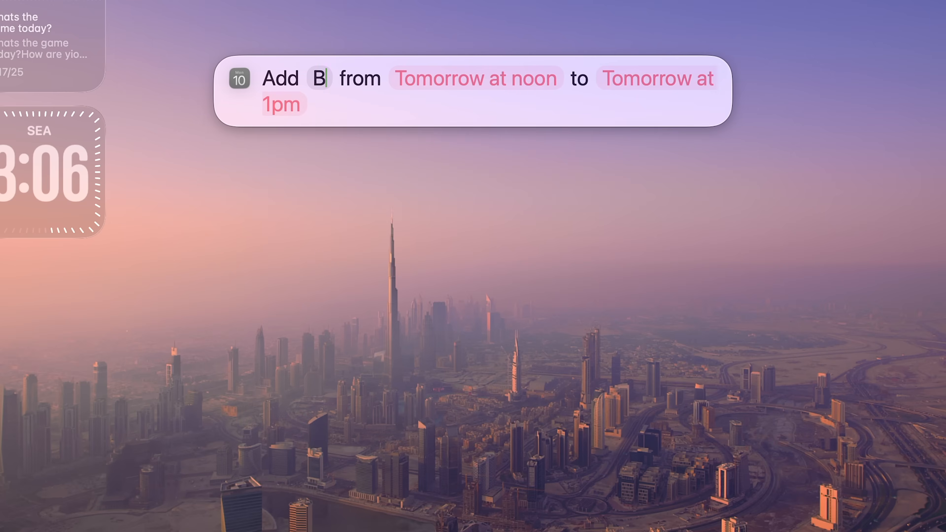
Create a Birthday calendar event and set its end time to 2 p.m
text(irthday)
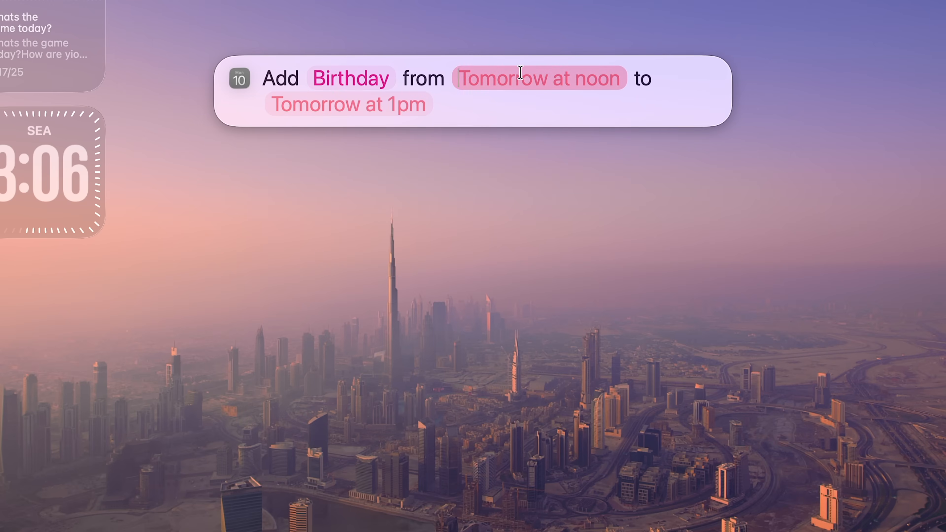
click(539, 78)
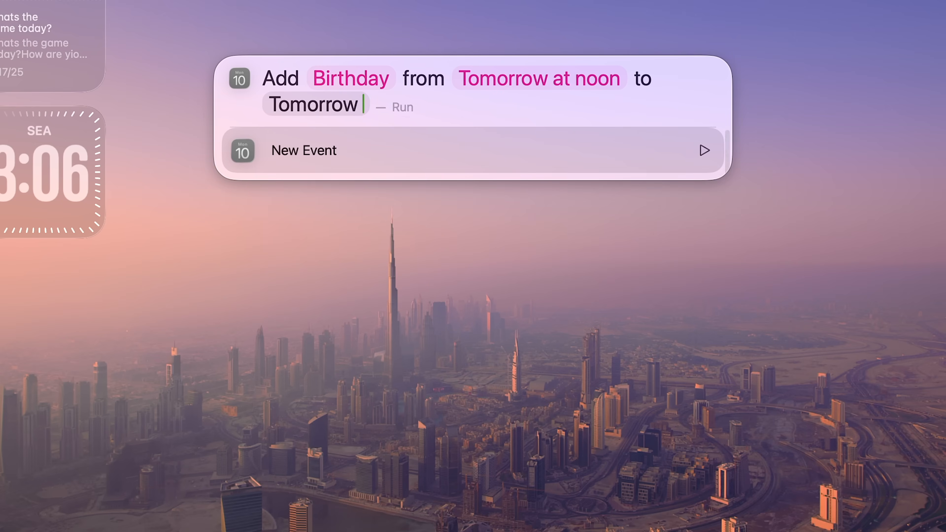
text(at 2 p)
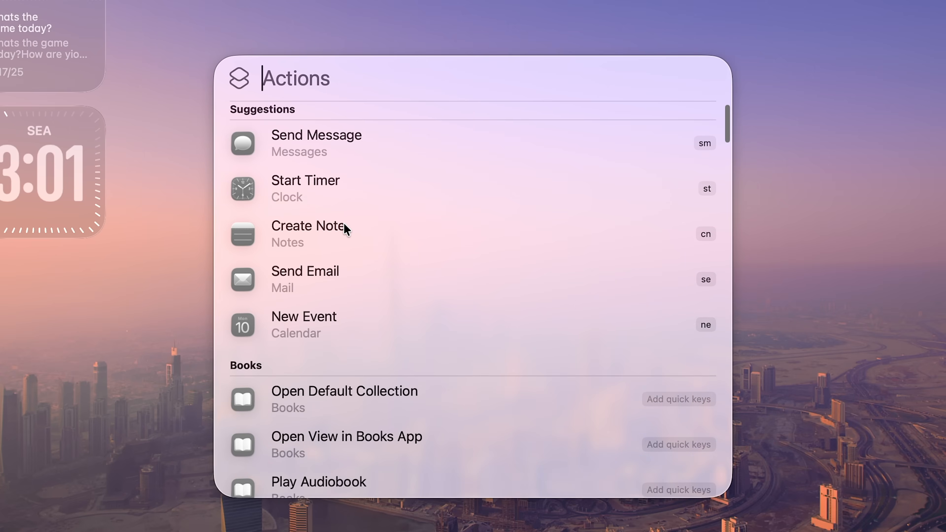
Scroll through the Actions list before returning to an empty Spotlight search
scroll(down, 3)
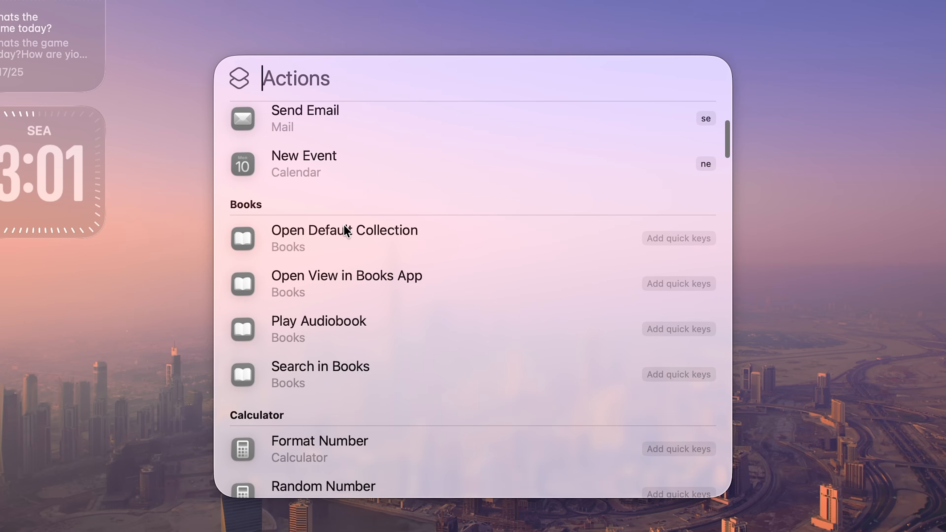
scroll(up, 3)
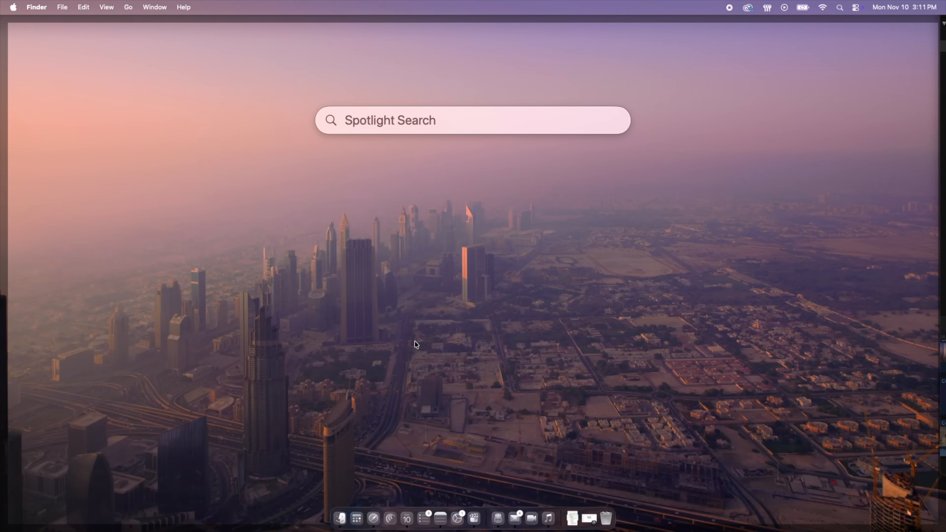
Enter the cn quick key in Spotlight and right-click to reveal the category buttons
text(cn)
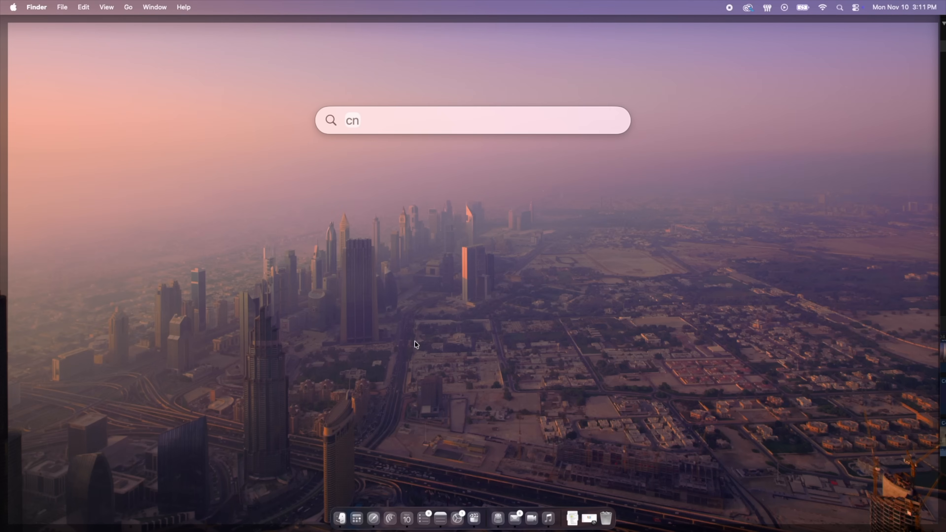
right_click(414, 144)
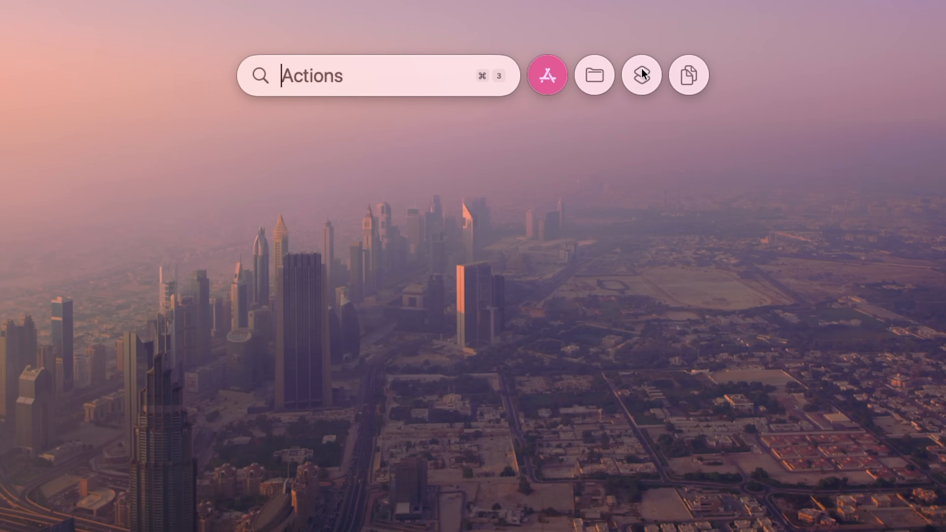
Open Spotlight's clipboard history and copy the Tech YouTuber Reviews text again
click(688, 75)
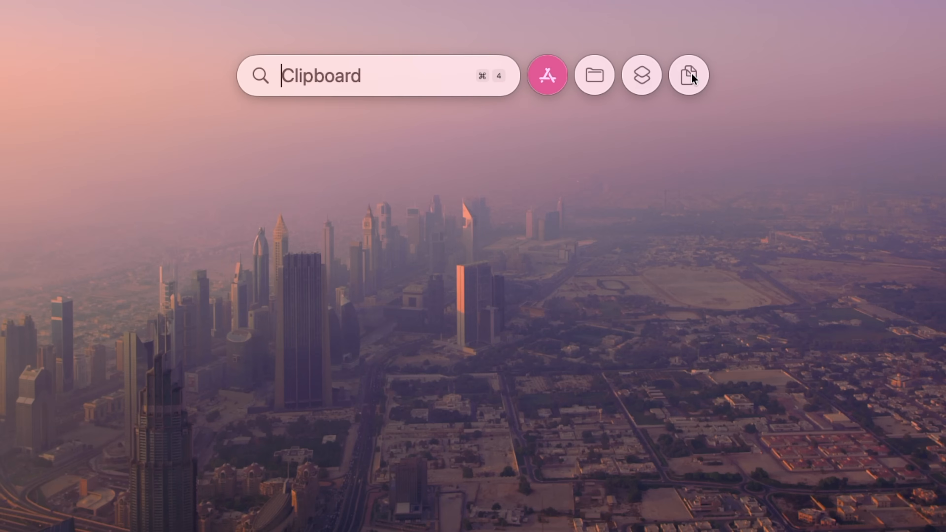
click(688, 75)
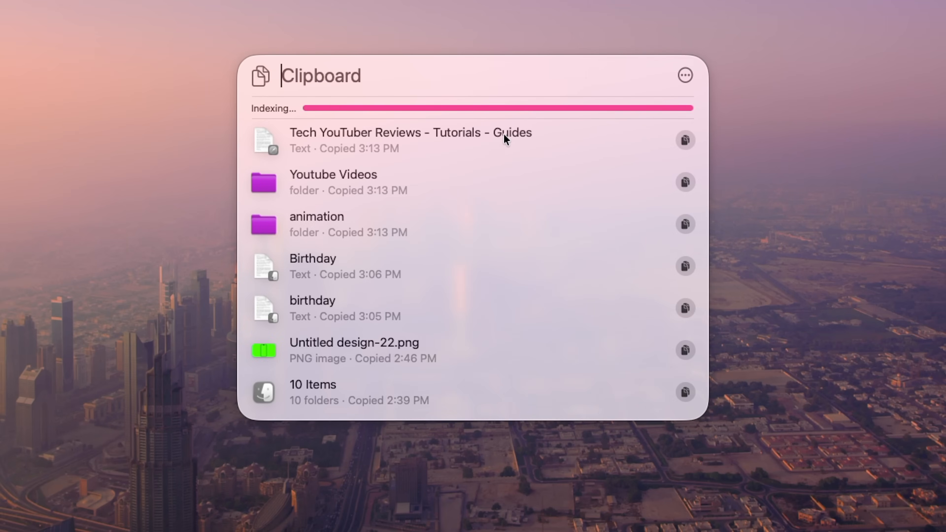
mouse_move(308, 266)
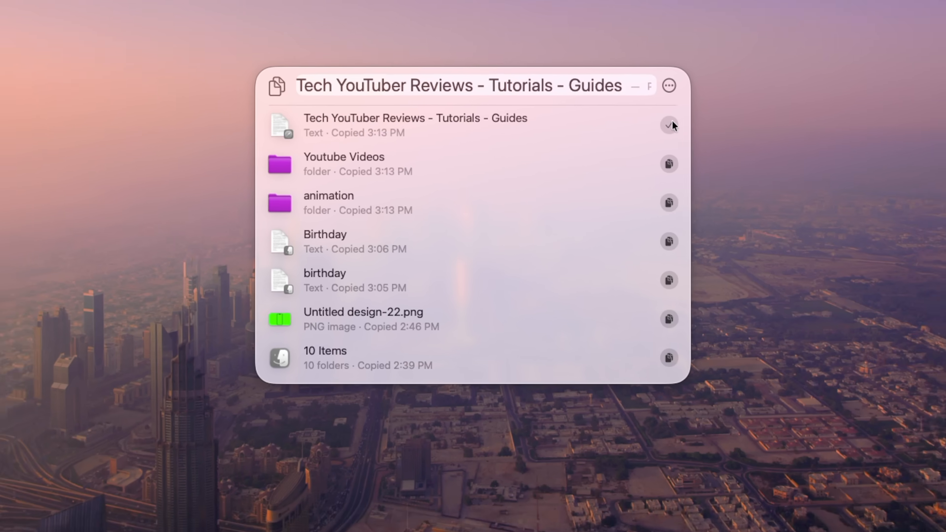
click(669, 125)
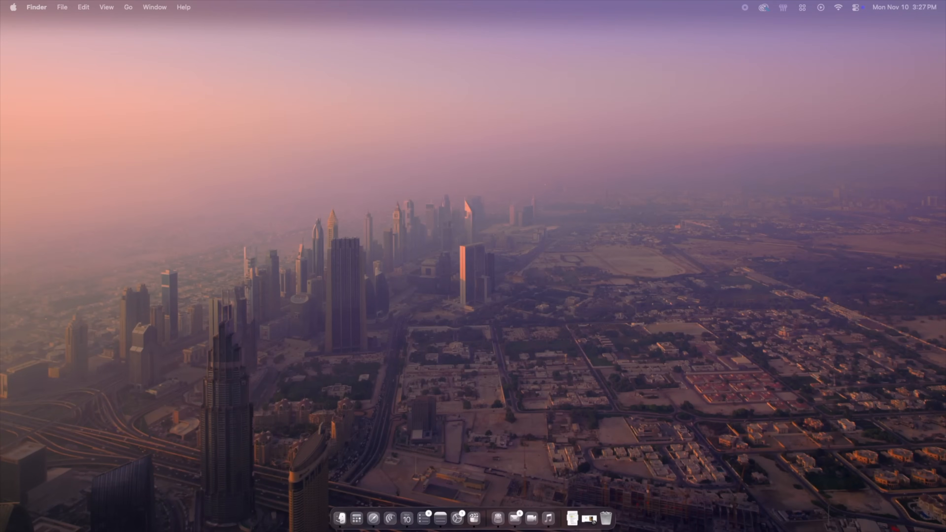
Open Control Center from the menu bar and enter Edit Controls mode
click(793, 11)
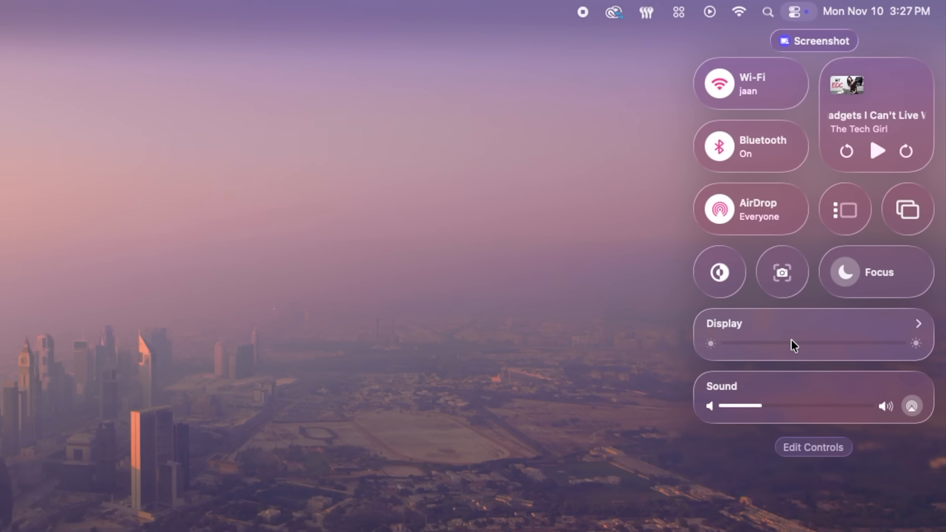
click(813, 447)
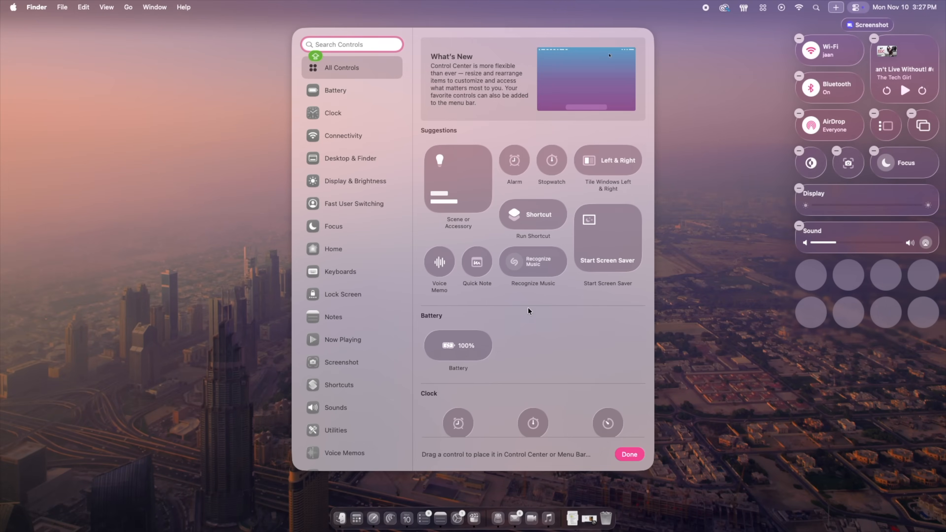
Add the Tile Windows and Quick Note controls to Control Center from the gallery
scroll(down, 3)
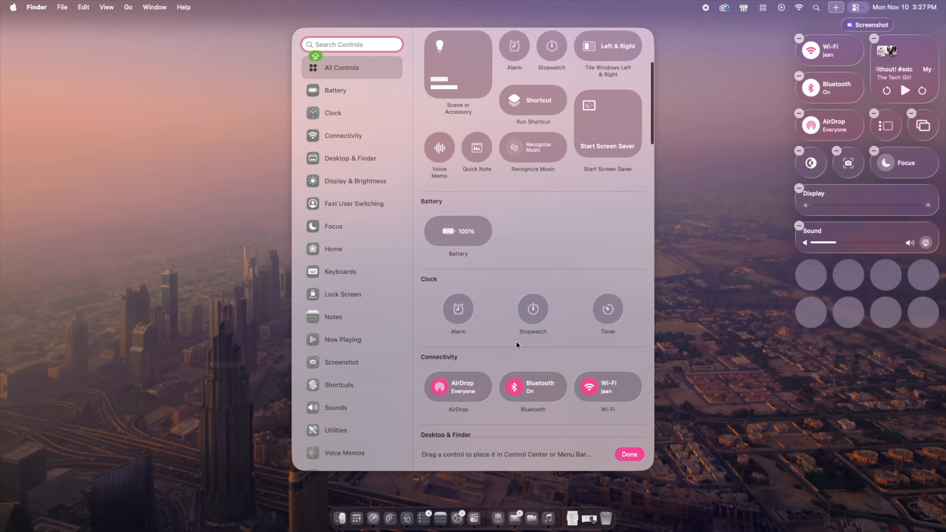
scroll(up, 3)
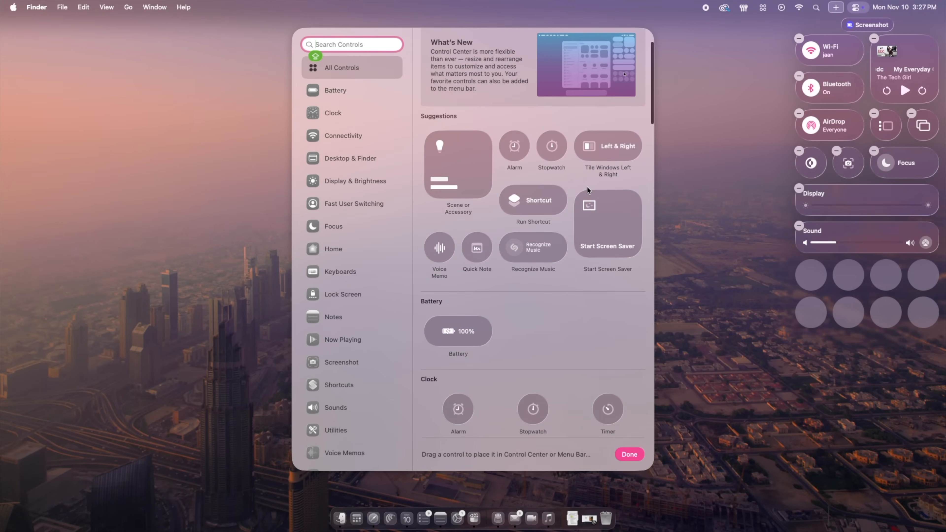
mouse_move(461, 192)
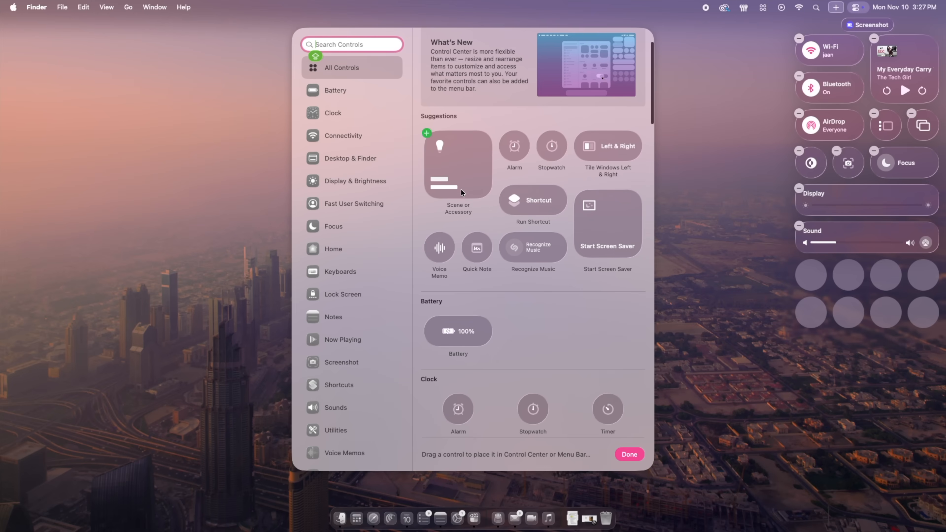
mouse_move(567, 131)
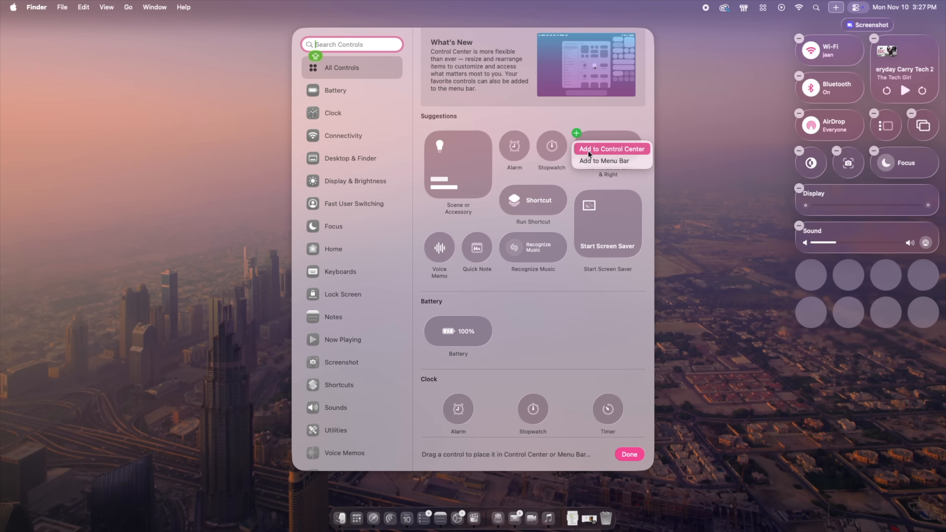
click(611, 149)
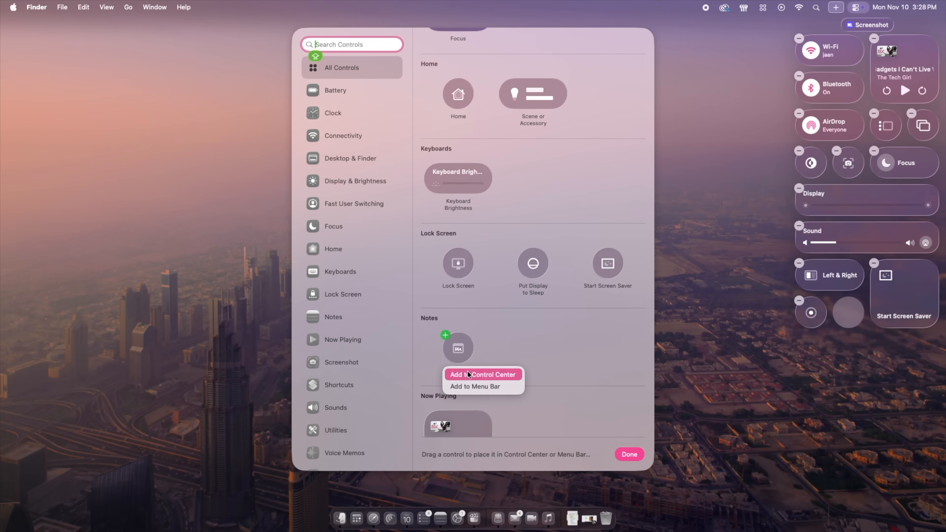
click(629, 454)
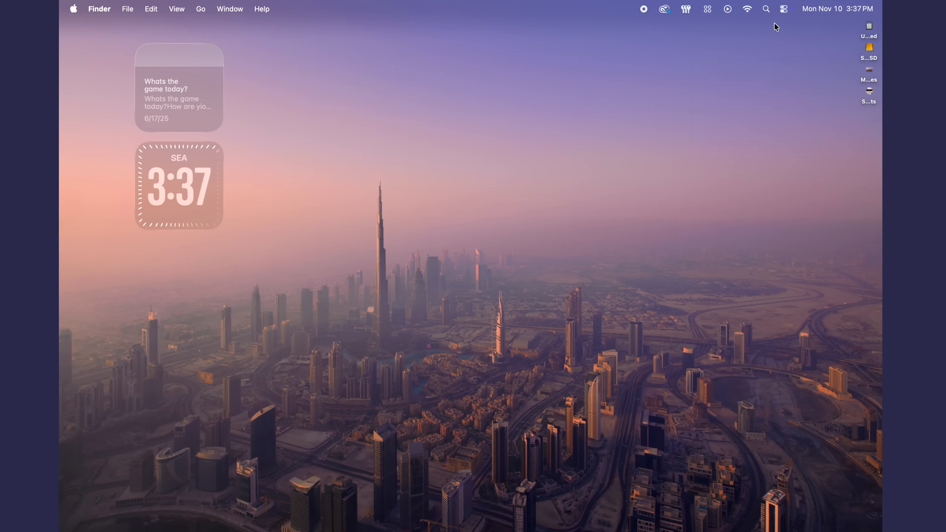
Launch the Phone app from Spotlight by searching 'phone', showing recent calls
click(783, 9)
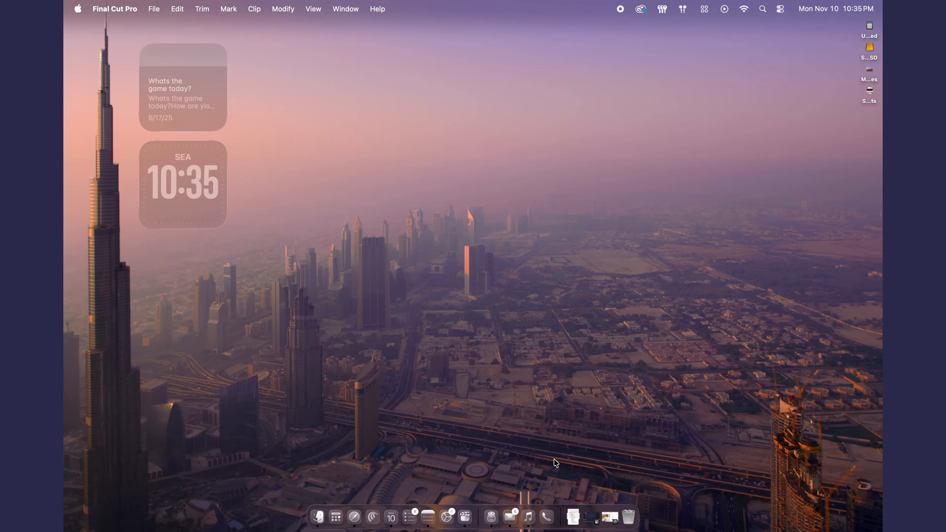
text(phone)
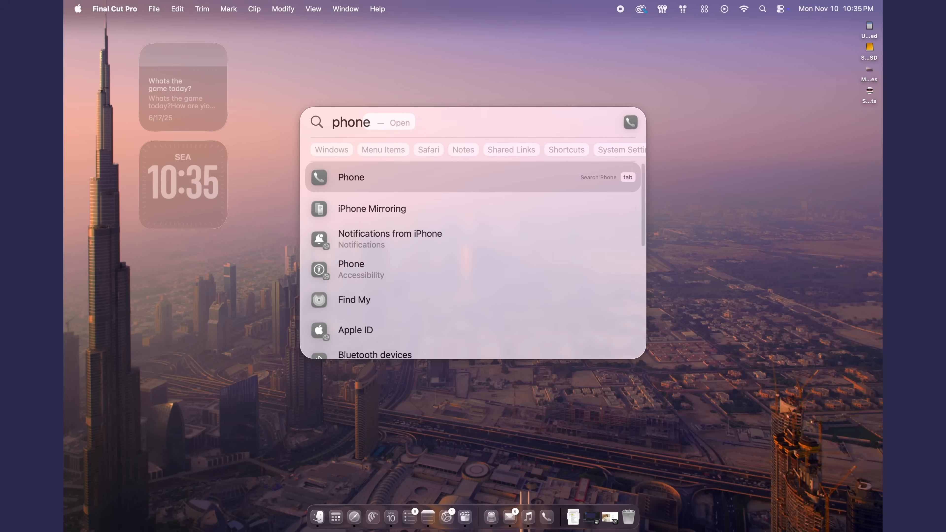
click(350, 177)
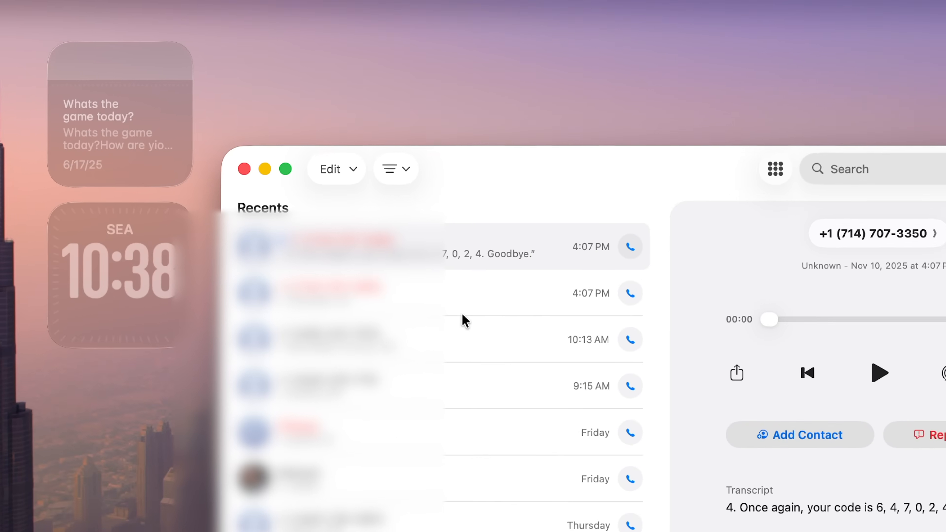
Show the recents filter menu with Calls, Missed, Voicemails and Manage Filtering
click(393, 169)
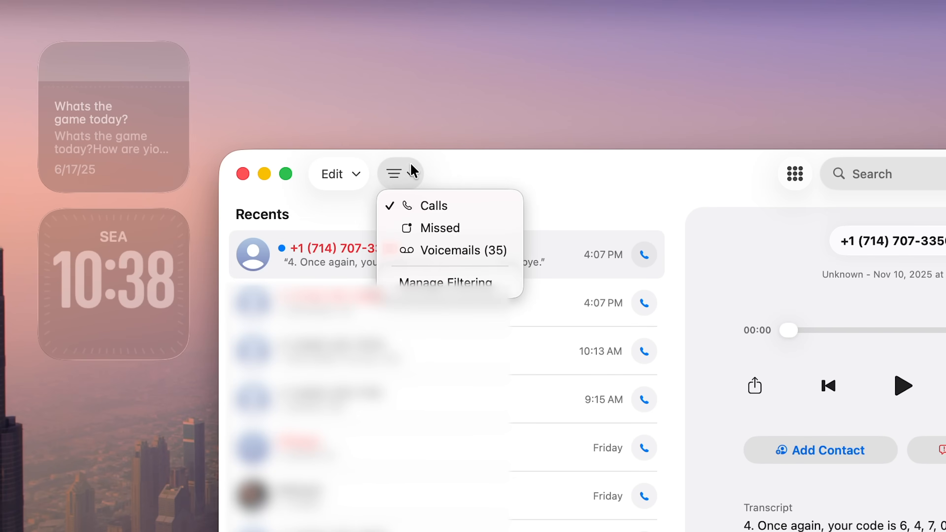
mouse_move(441, 228)
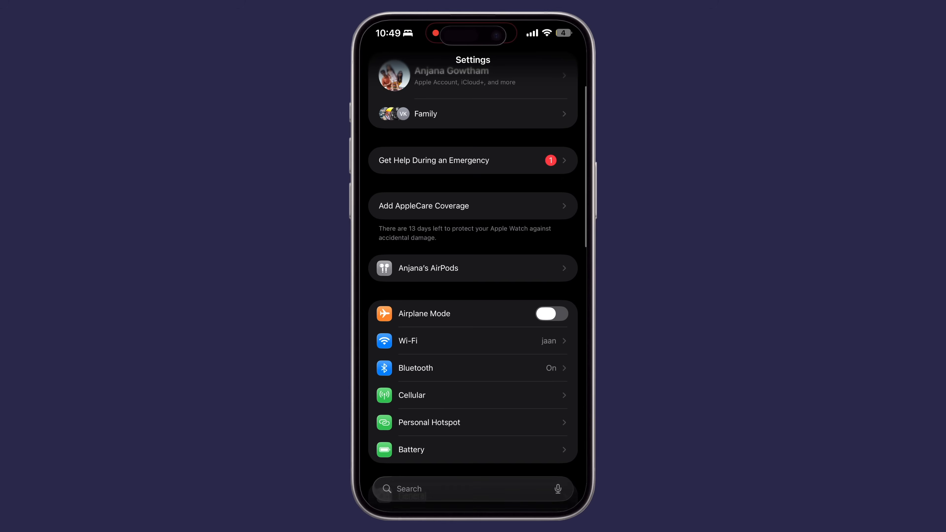
Go to Cellular in iOS Settings and then Calls on Other Devices
click(412, 395)
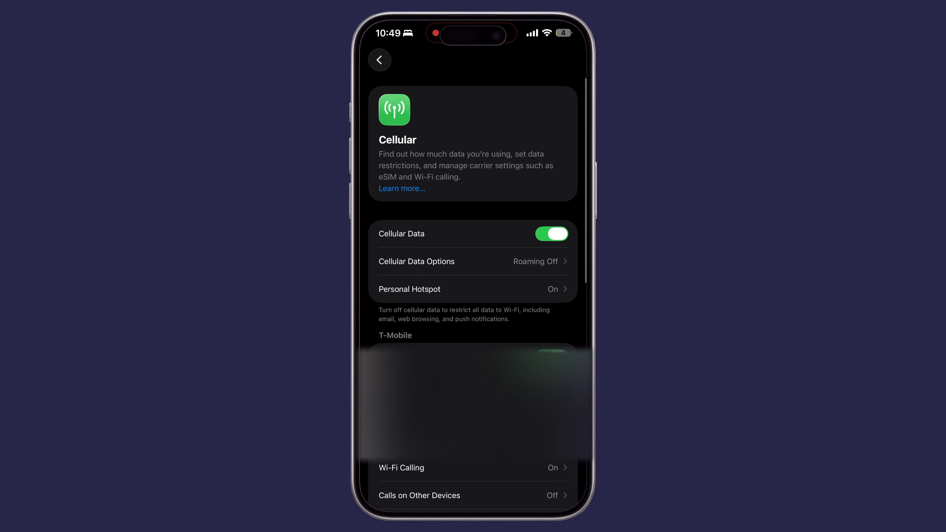
click(419, 495)
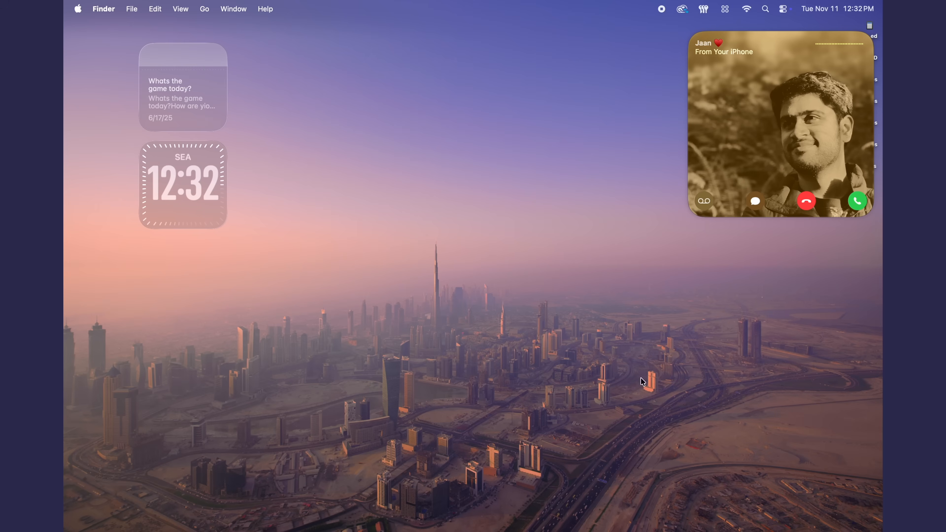
mouse_move(713, 205)
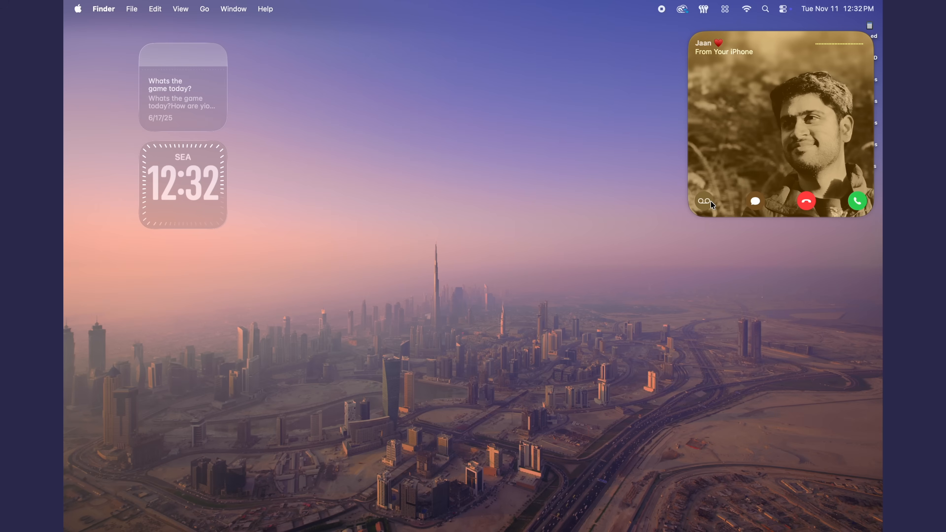
Send the incoming iPhone call to voicemail from the Mac notification
click(857, 200)
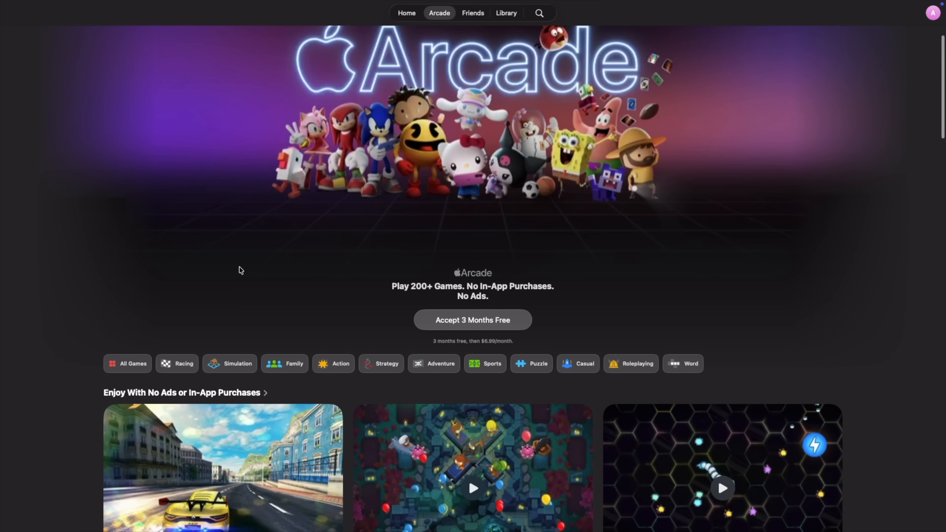
Scroll through the Arcade catalogue and go to the Disney Dreamlight Valley game page
scroll(down, 3)
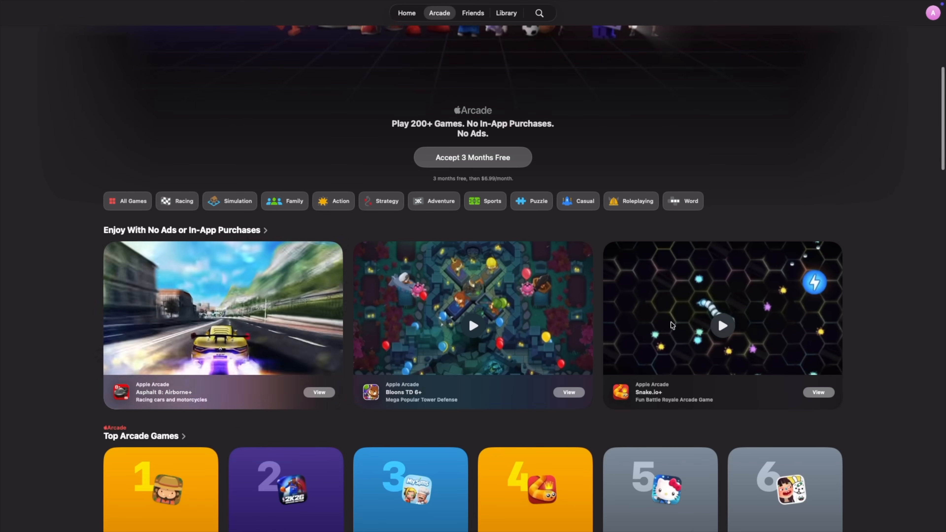
scroll(down, 3)
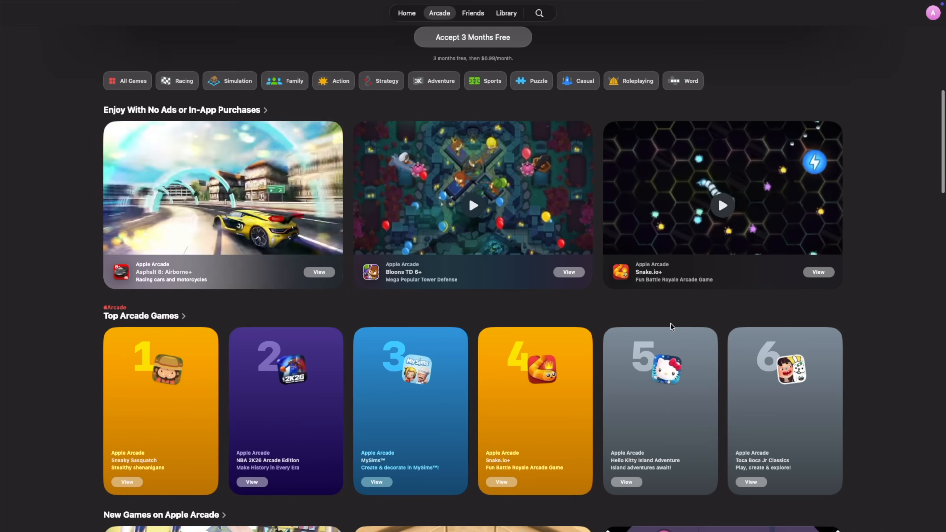
scroll(down, 3)
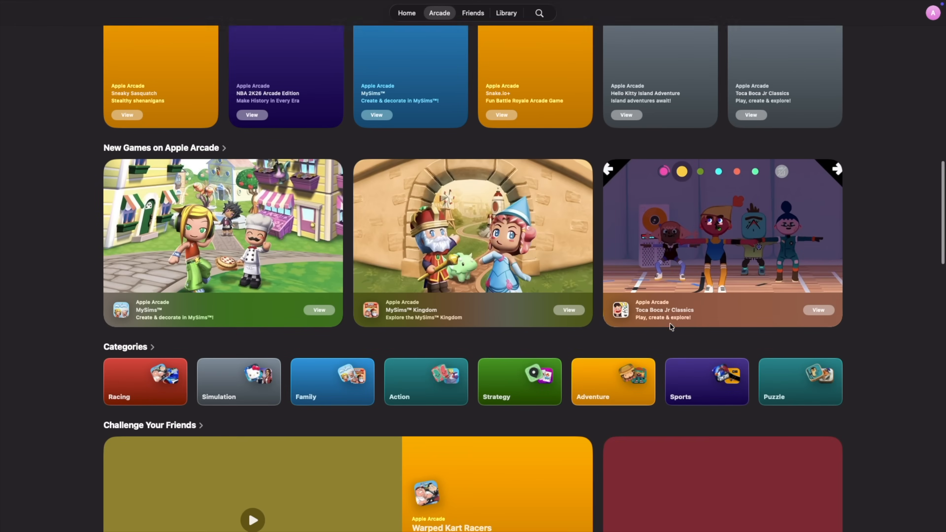
scroll(down, 3)
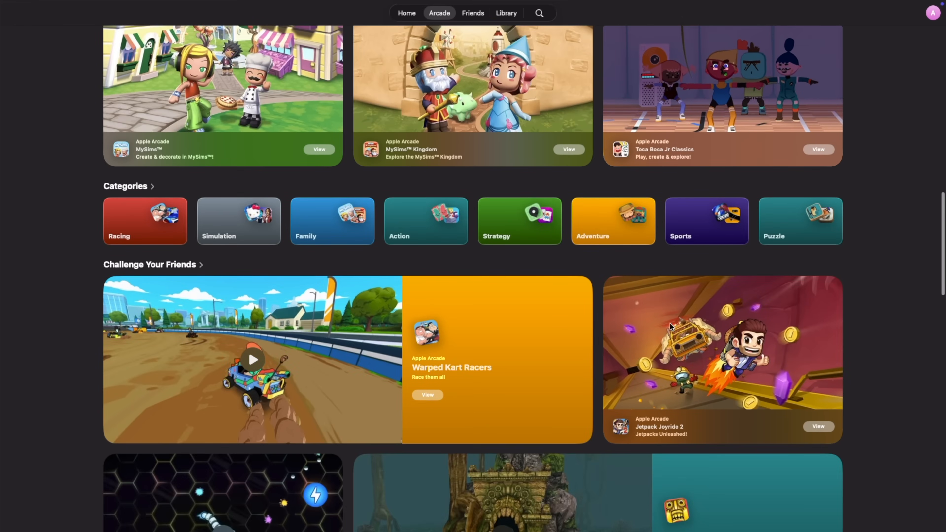
scroll(down, 3)
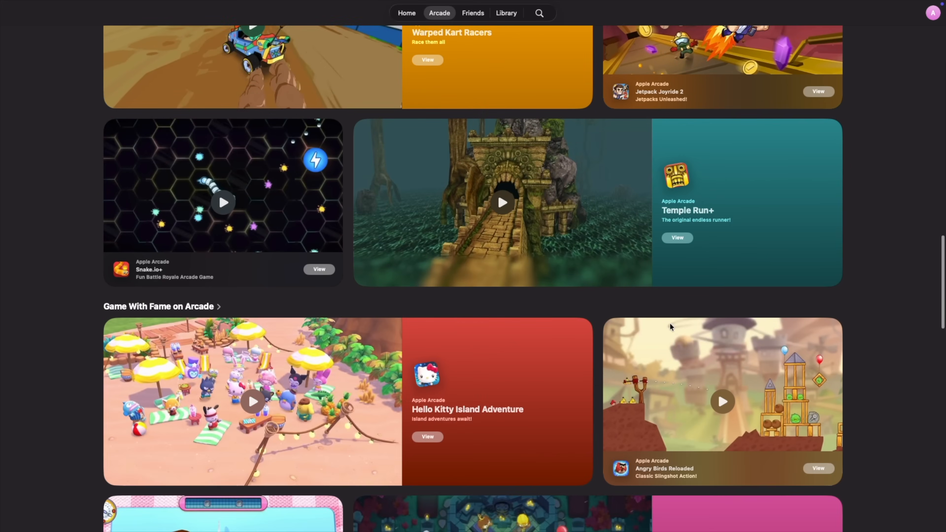
scroll(down, 3)
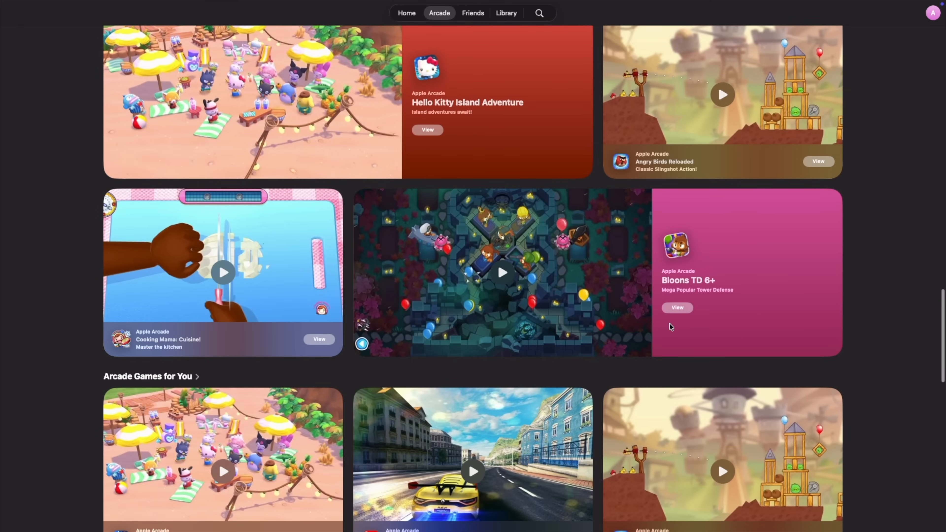
scroll(down, 3)
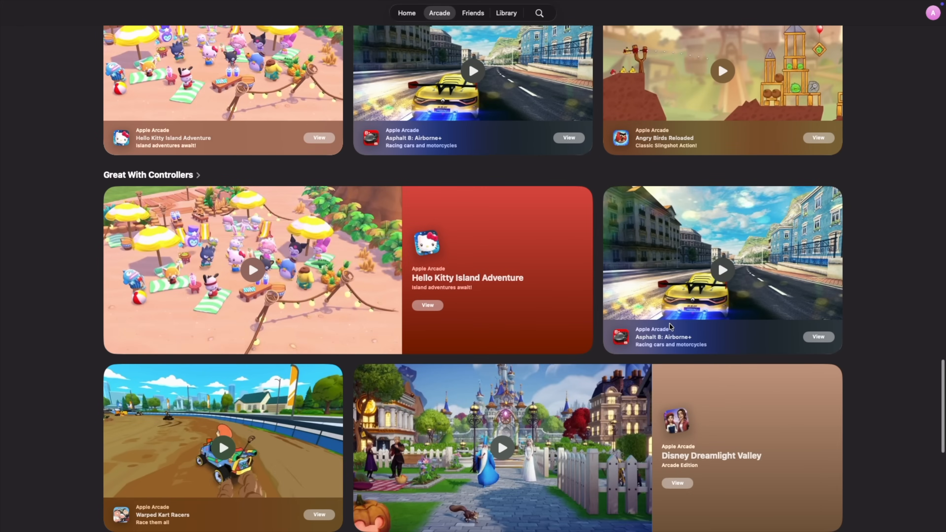
scroll(down, 3)
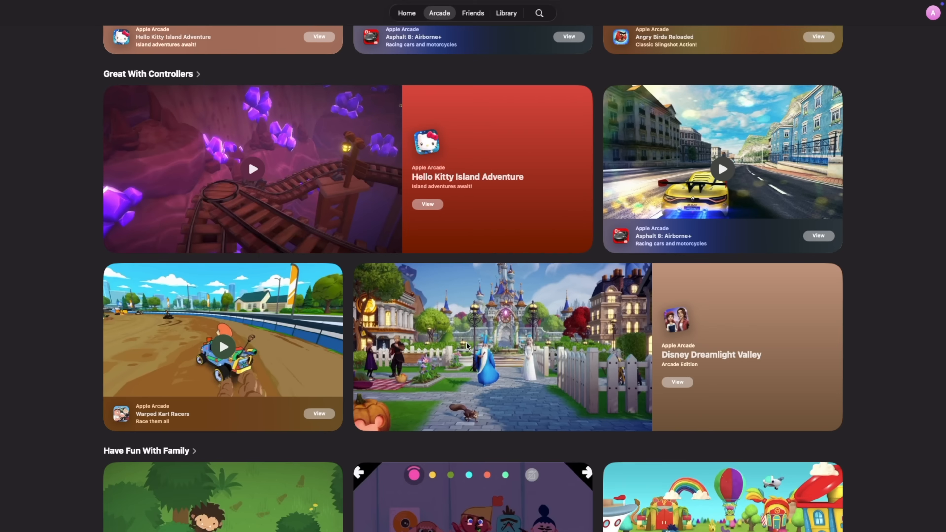
mouse_move(603, 299)
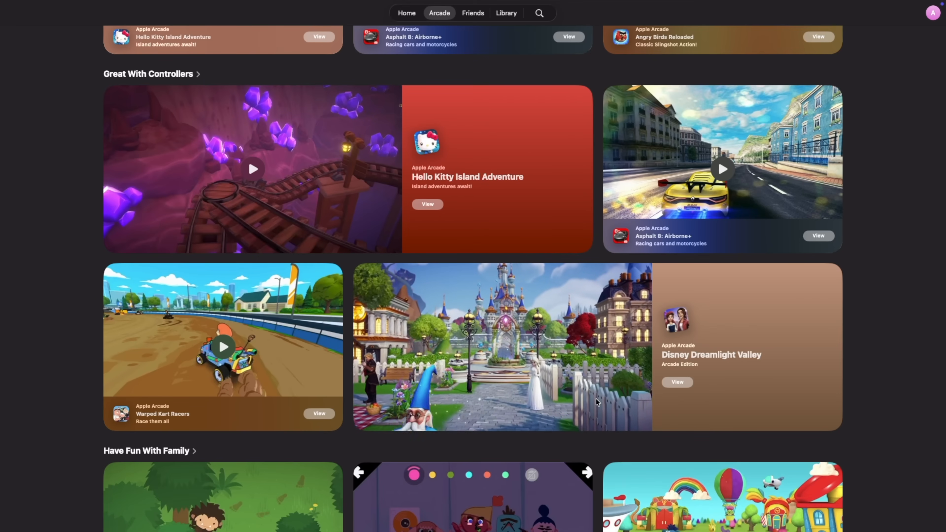
click(677, 382)
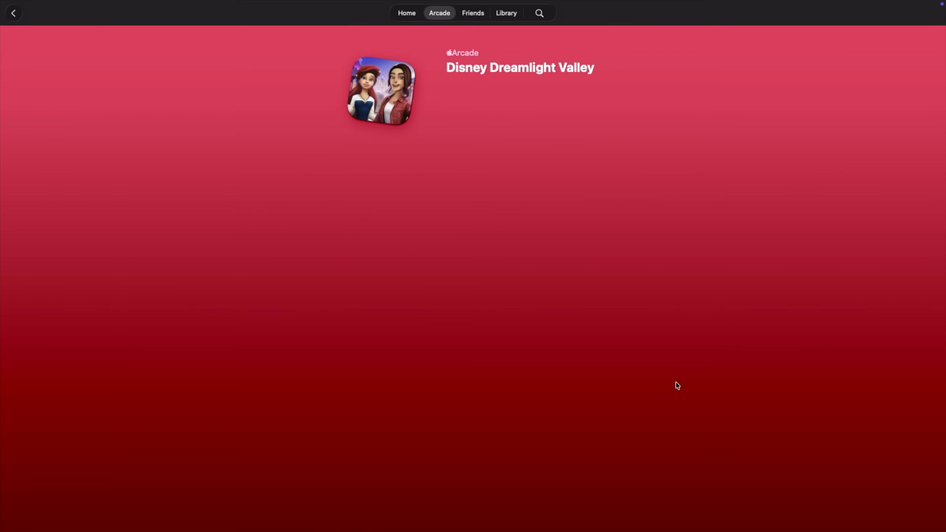
Switch to Notes and paste the iPhone-copied content into the note via Universal Clipboard
click(473, 12)
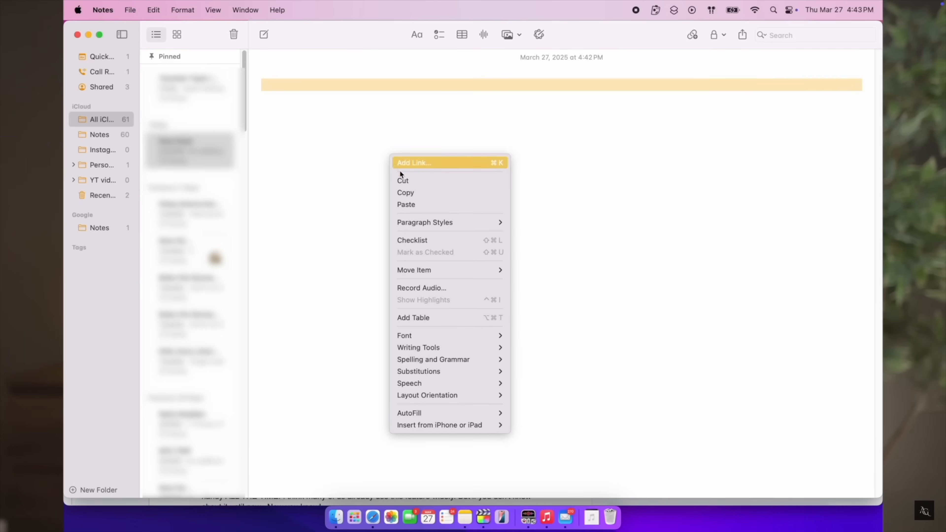
click(439, 425)
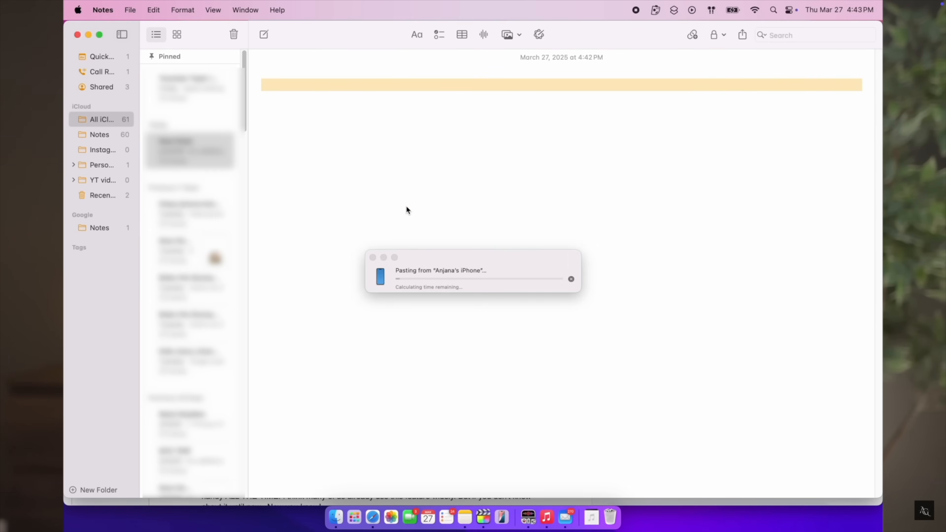